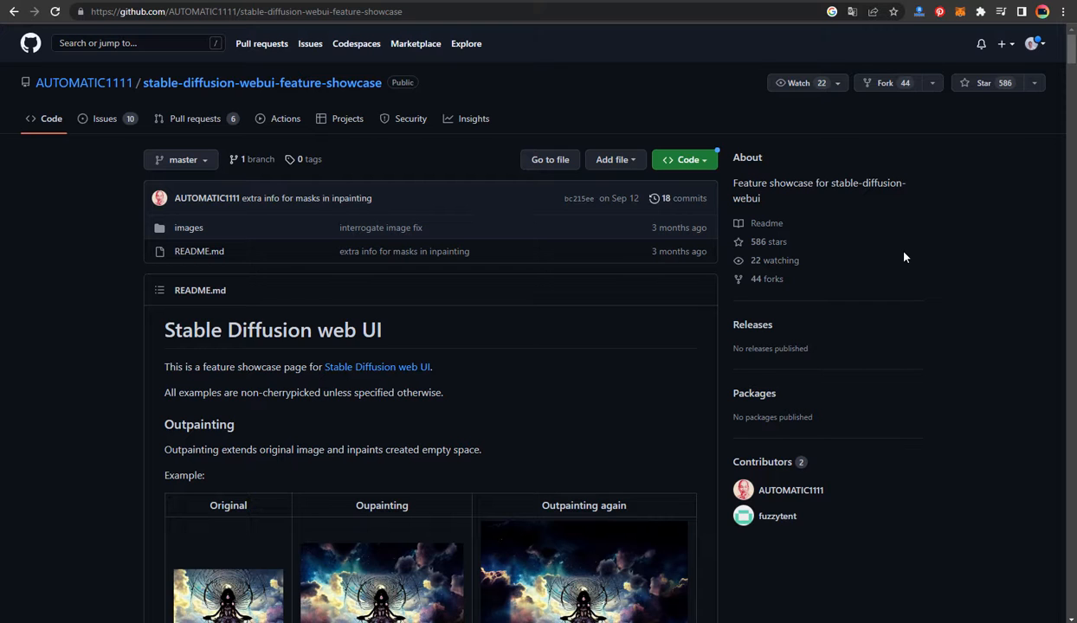
Scroll the Spaces listing past the featured spaces of the week to recently running apps.
scroll("down", 3)
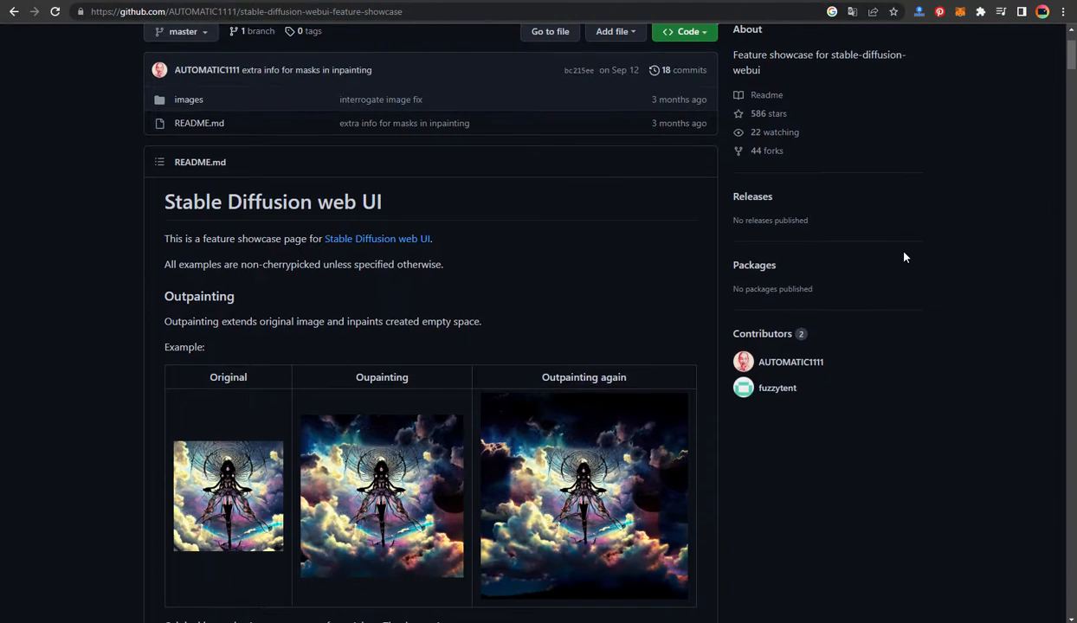
scroll("down", 3)
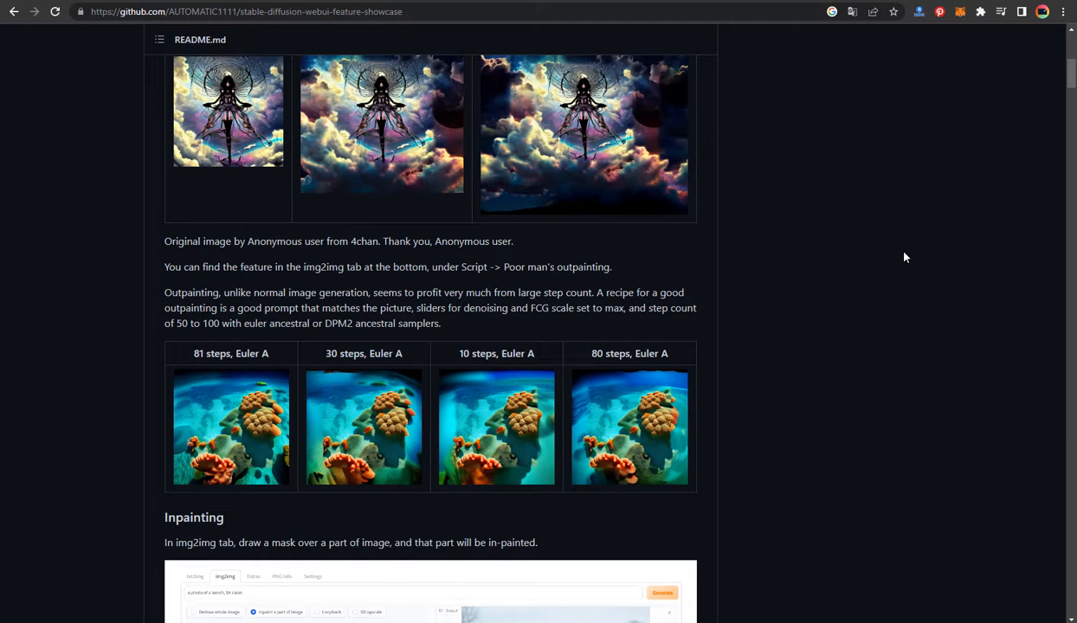
scroll("down", 3)
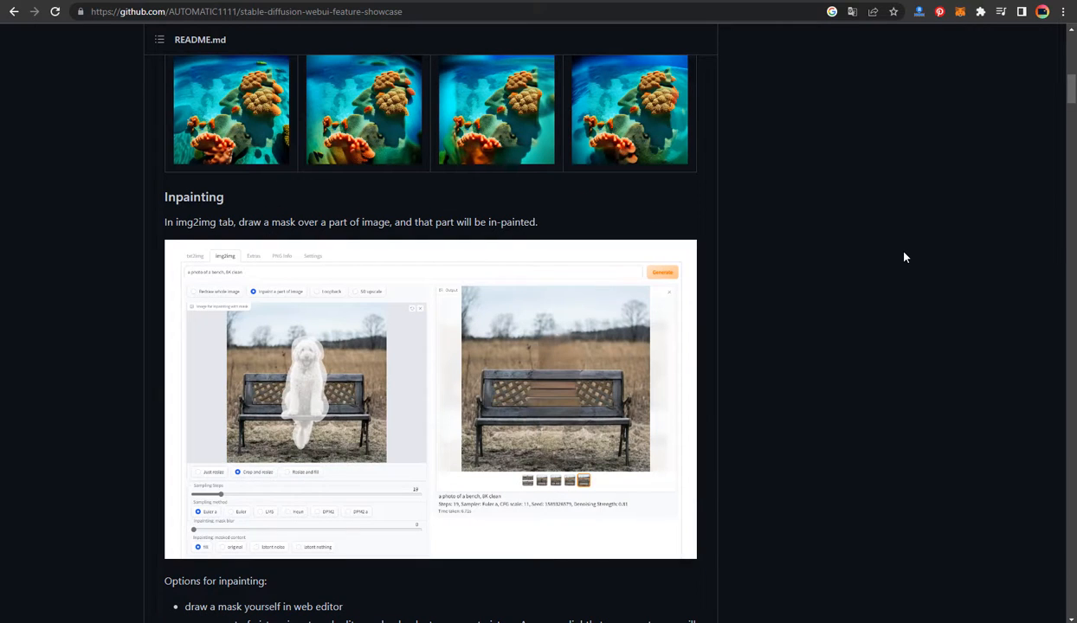
scroll("down", 3)
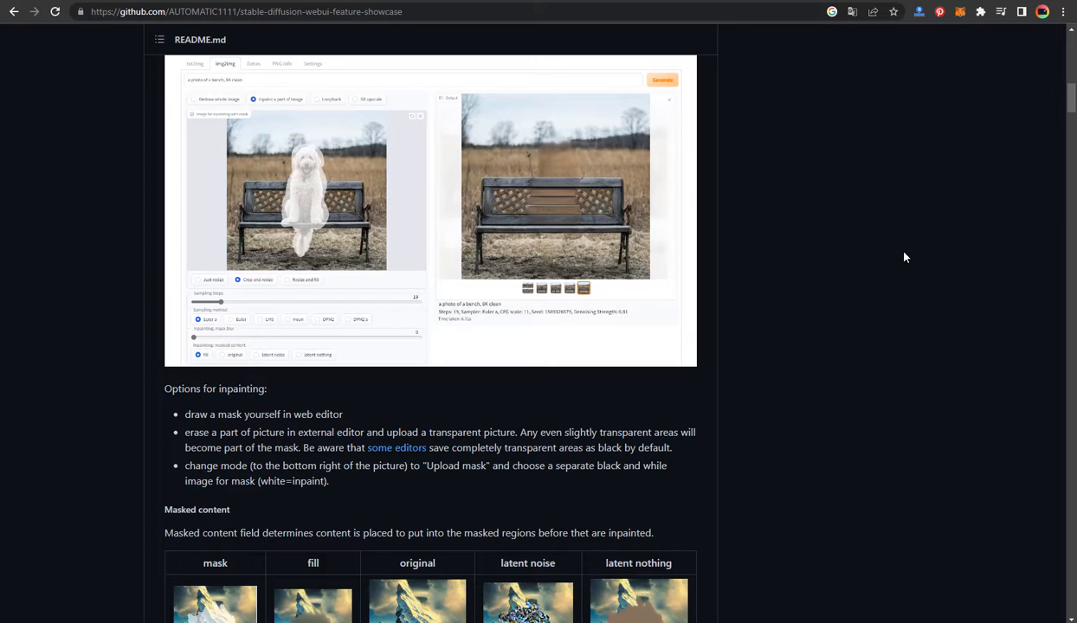
mouse_move(892, 233)
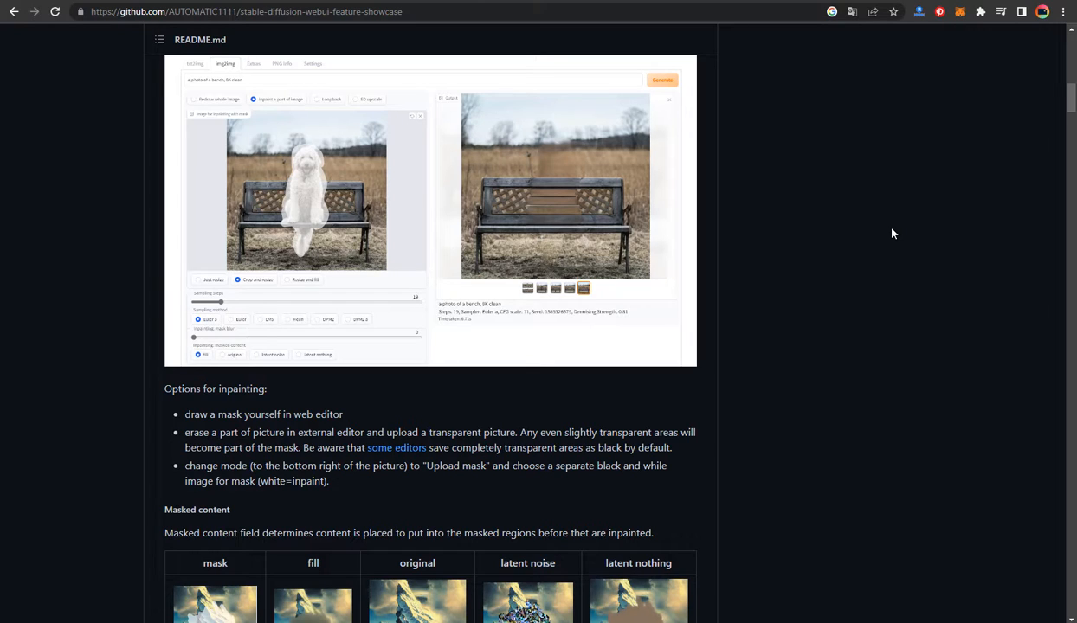
scroll("down", 3)
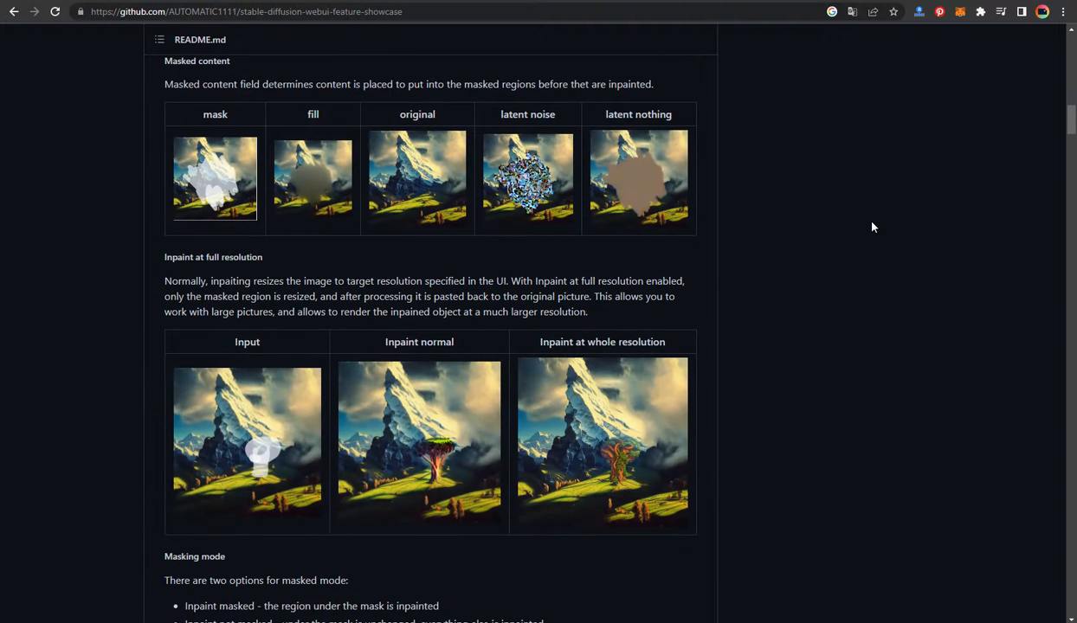
scroll("down", 3)
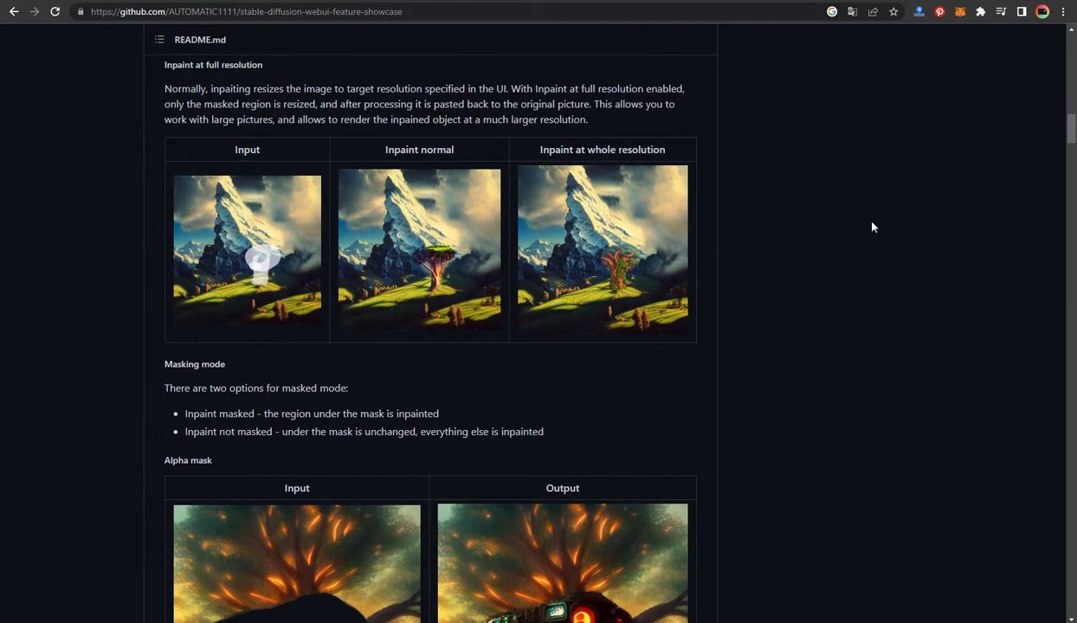
scroll("down", 3)
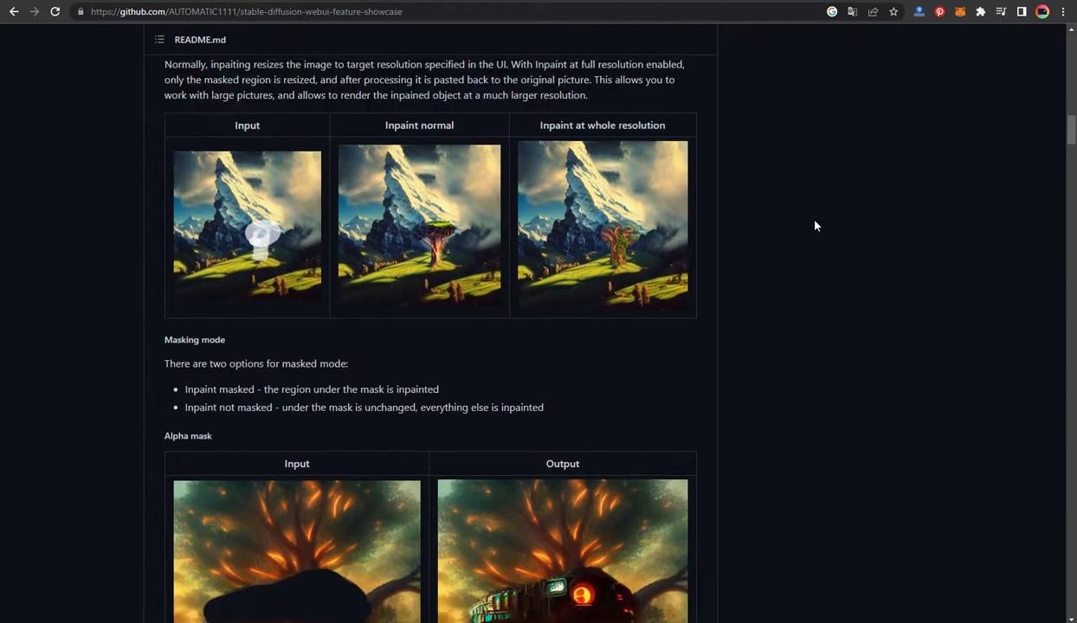
scroll("down", 3)
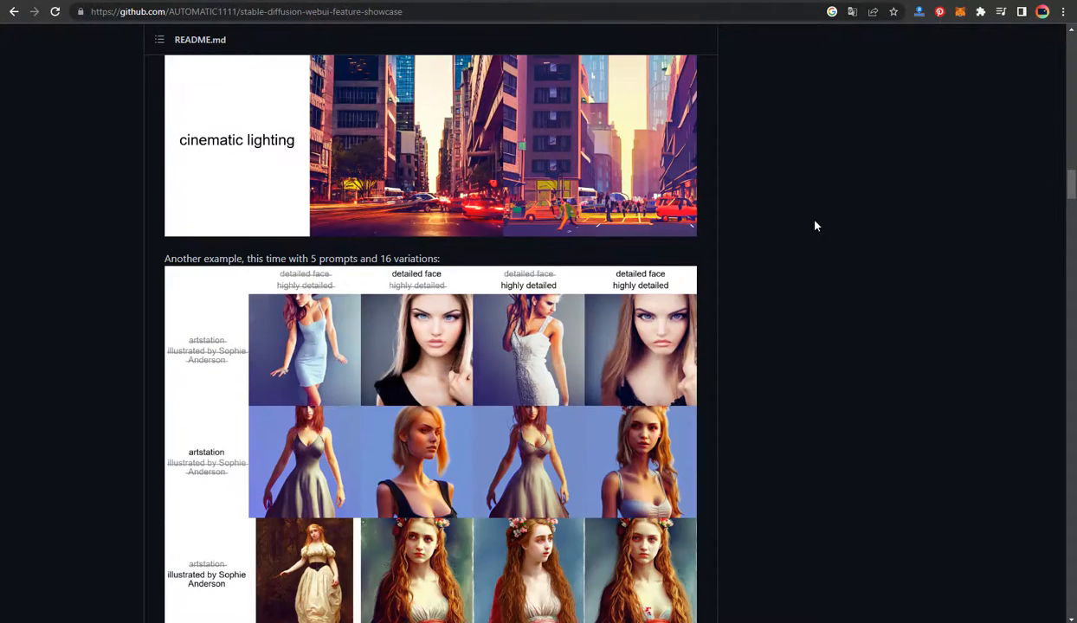
scroll("down", 3)
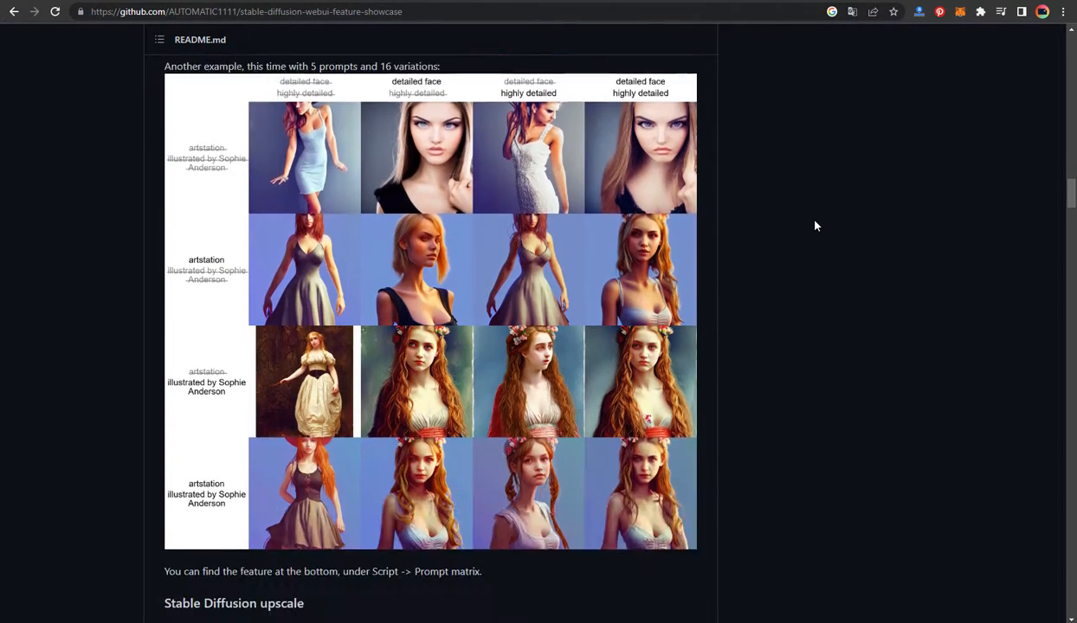
scroll("down", 3)
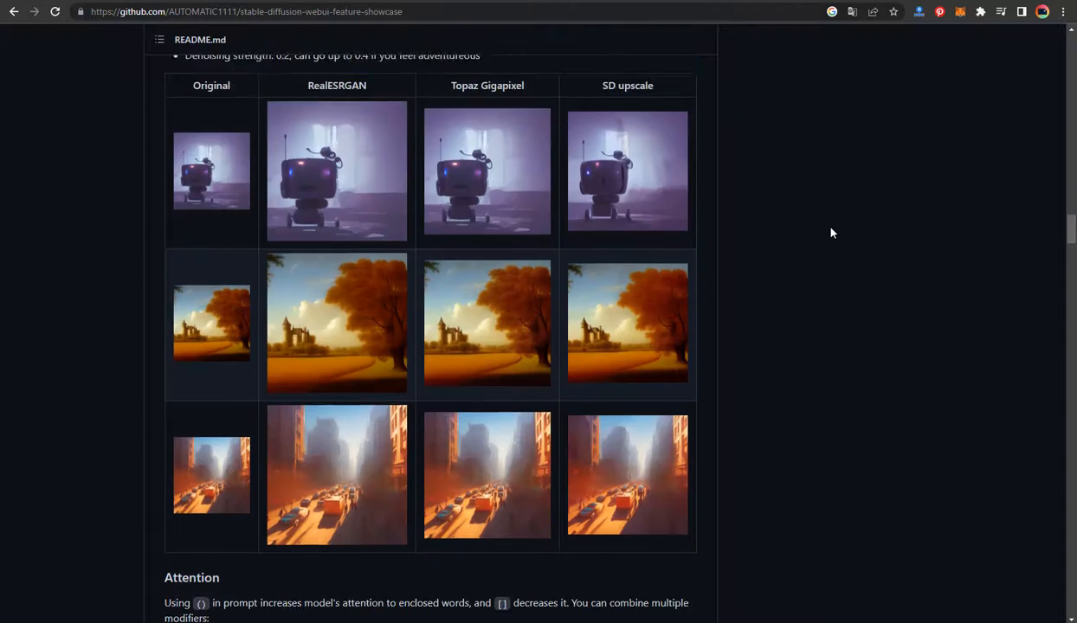
scroll("down", 3)
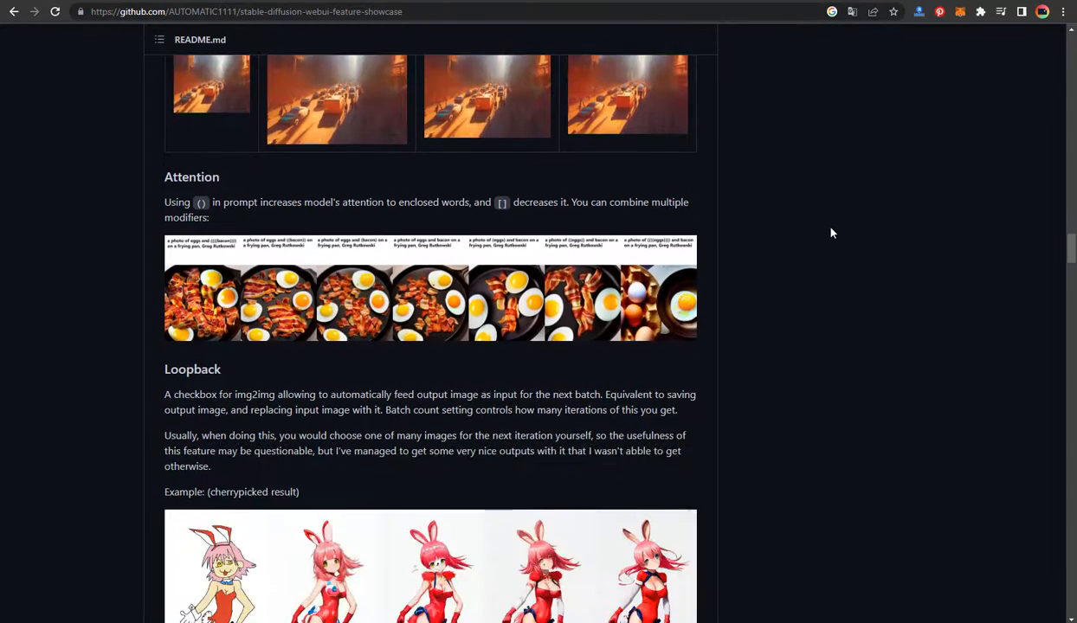
scroll("down", 3)
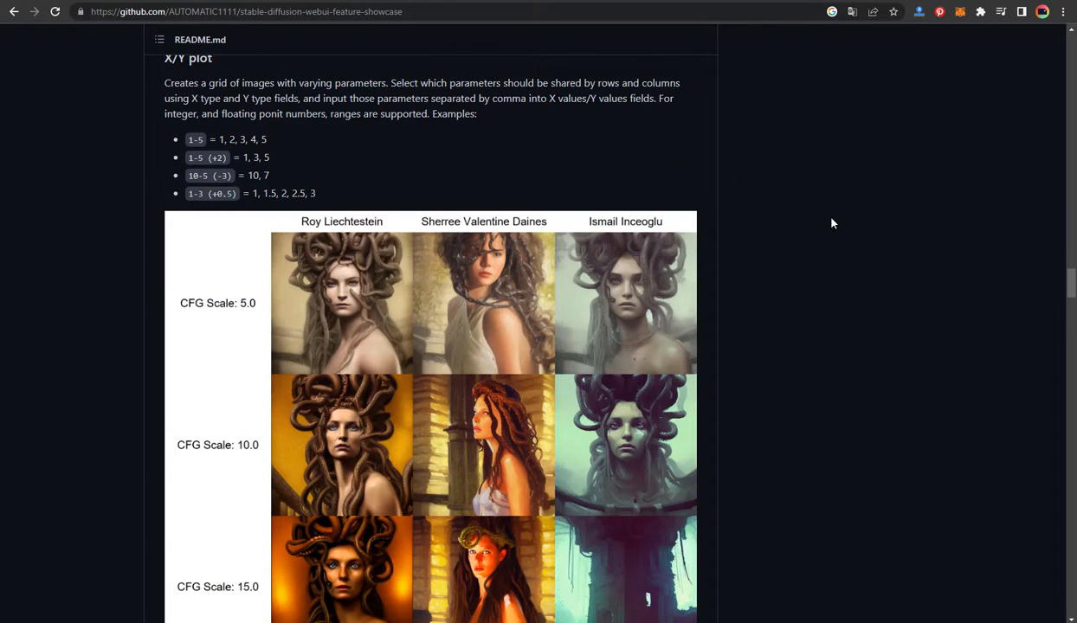
scroll("down", 3)
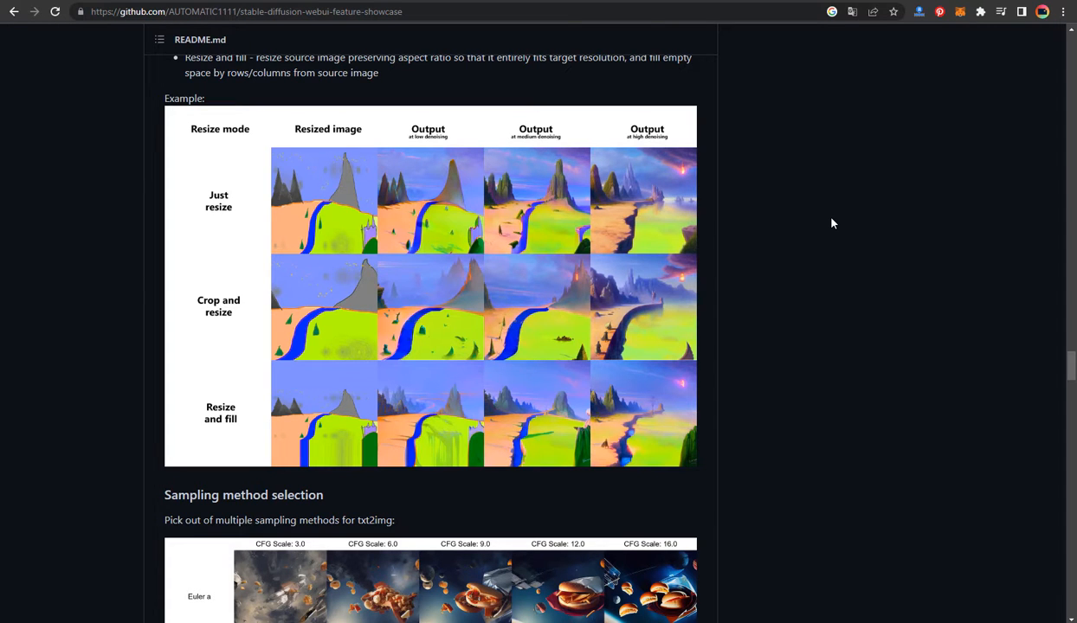
scroll("down", 3)
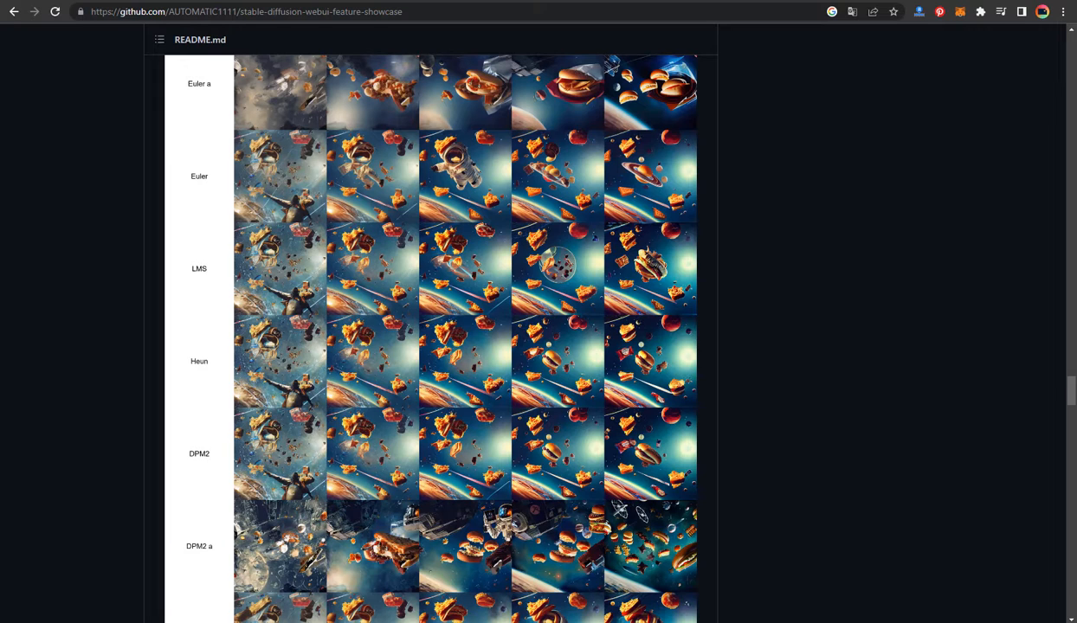
mouse_move(948, 519)
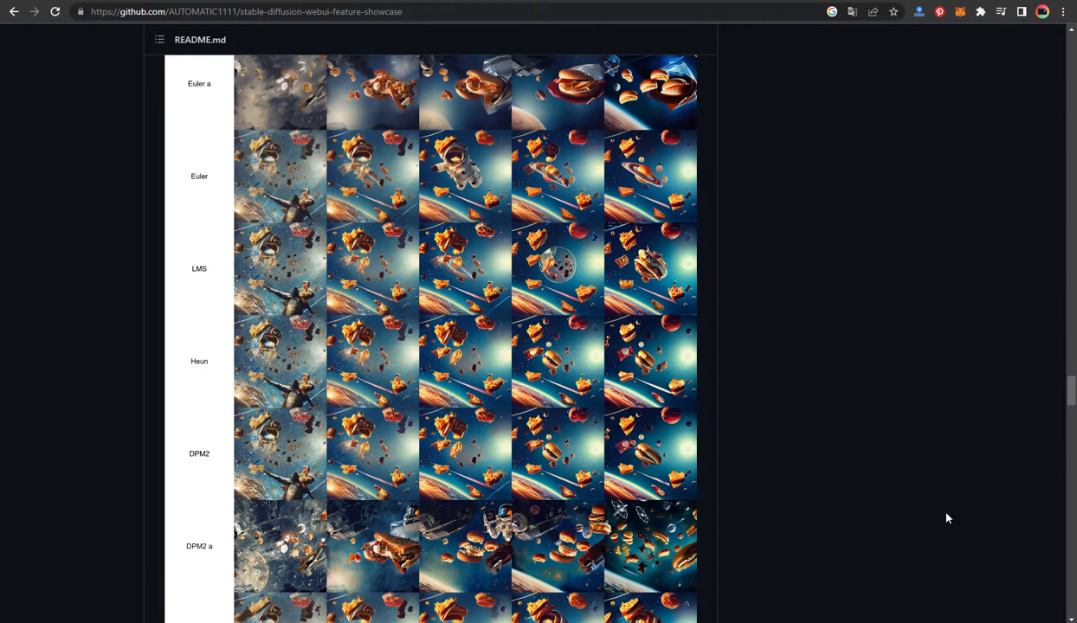
scroll("down", 3)
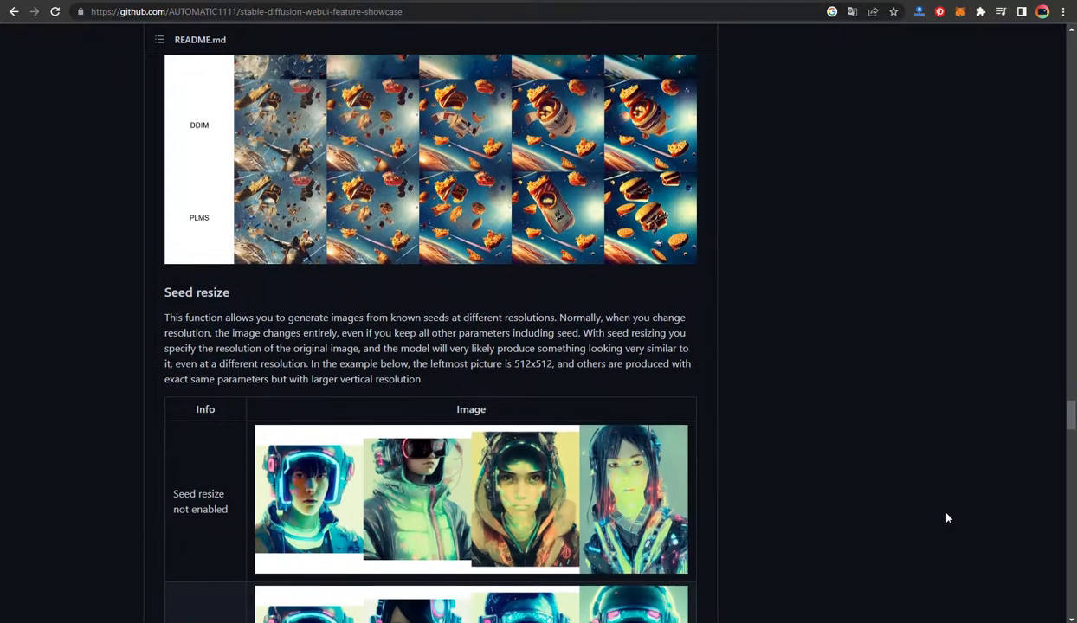
scroll("down", 3)
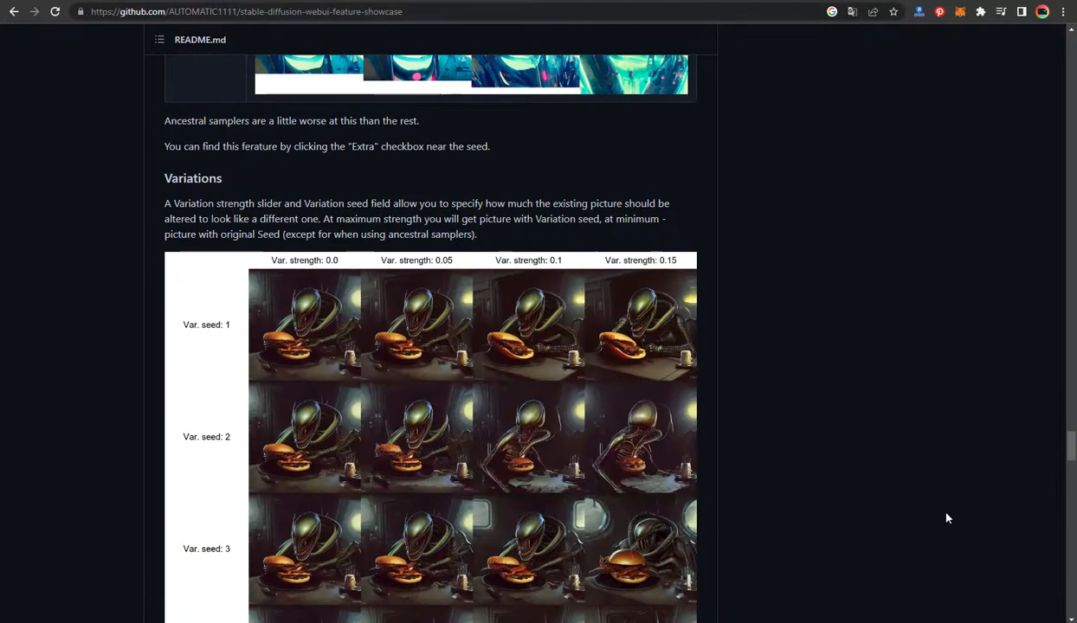
mouse_move(919, 479)
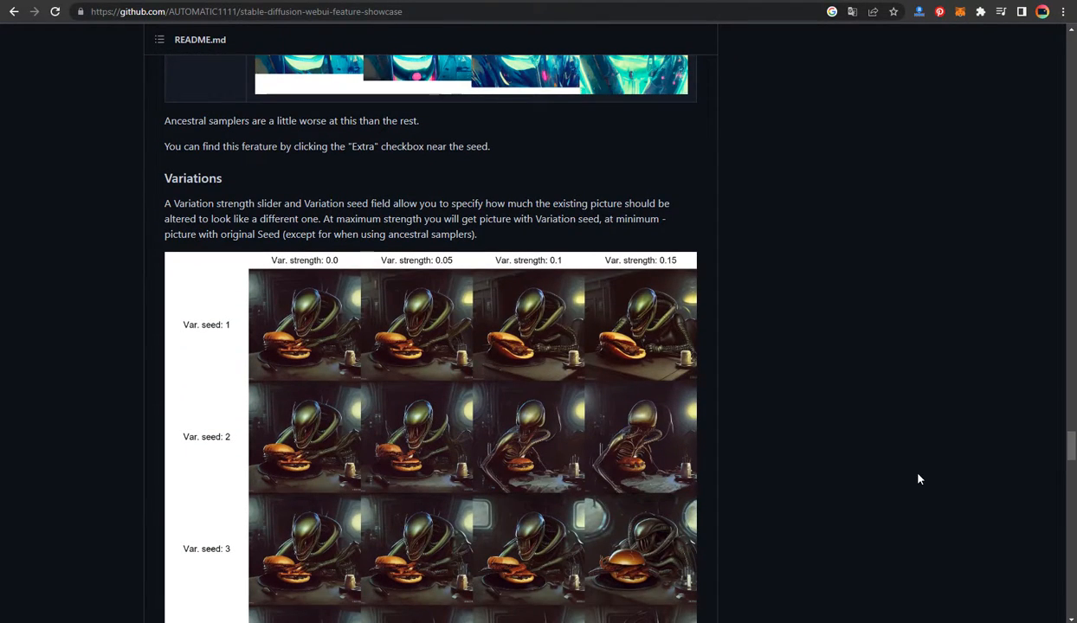
scroll("down", 3)
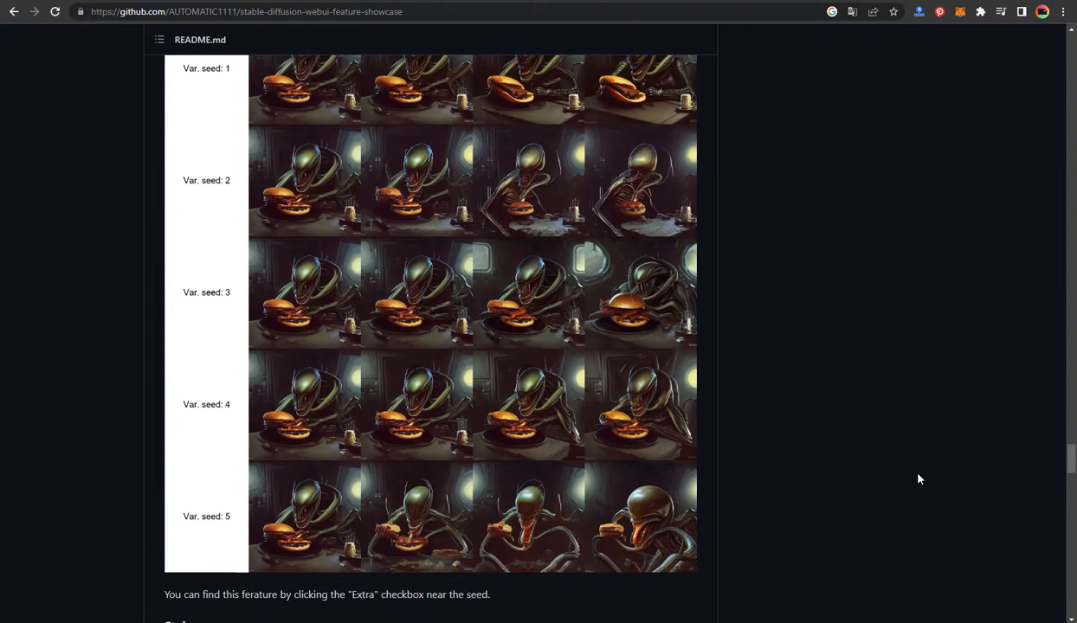
scroll("down", 3)
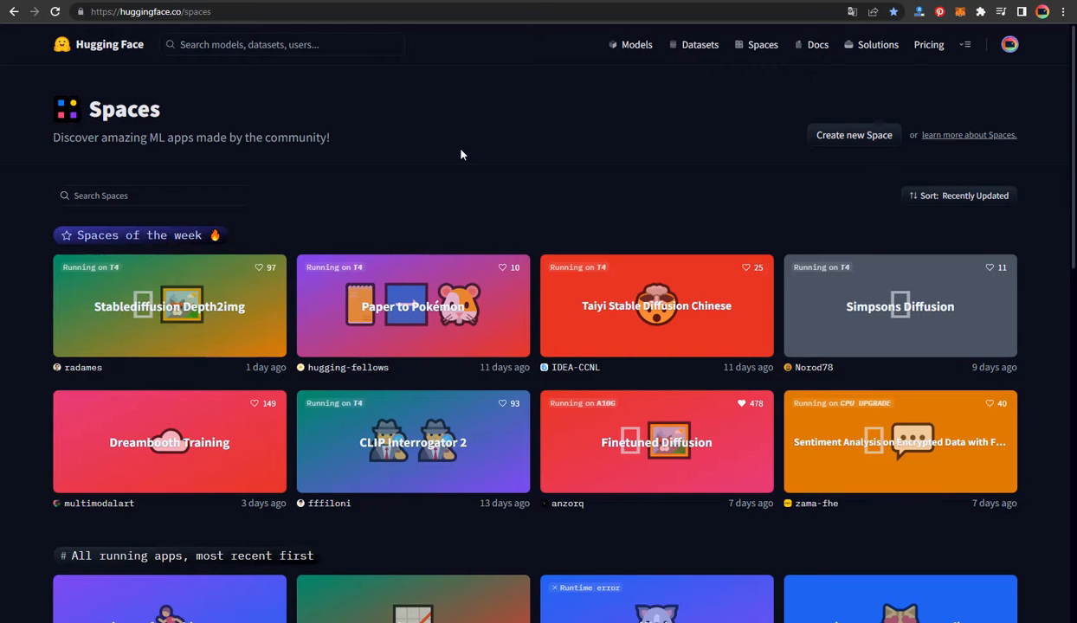
mouse_move(490, 142)
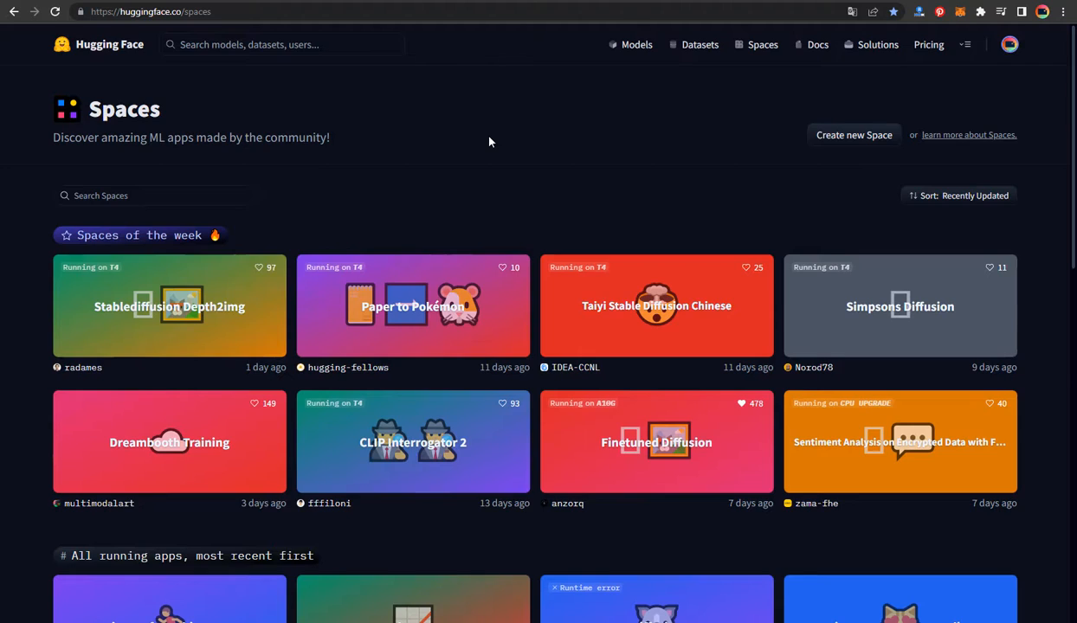
scroll("down", 3)
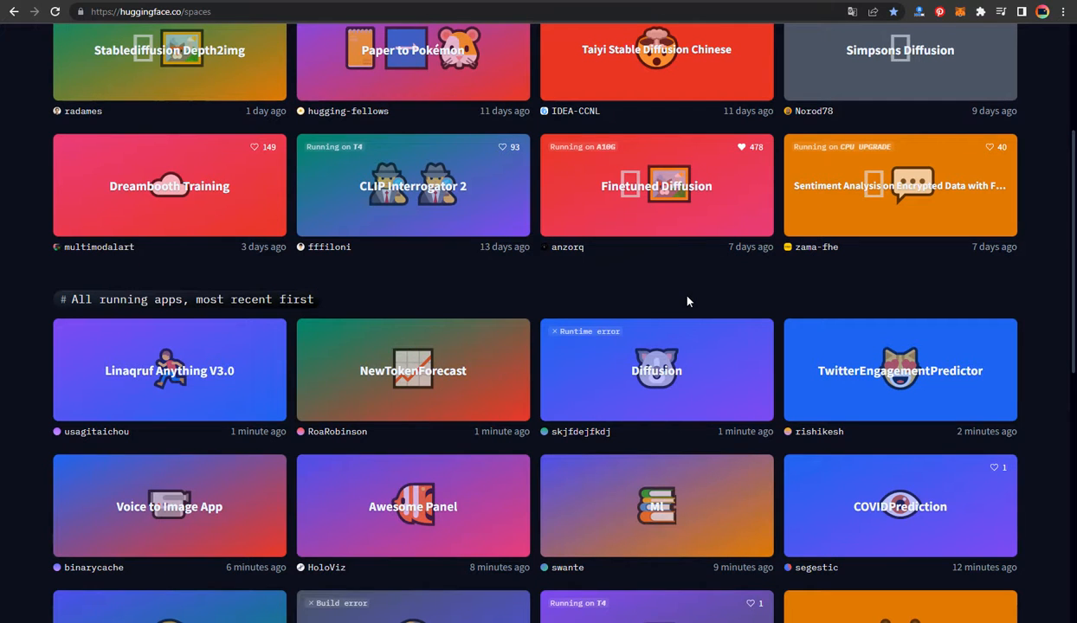
mouse_move(674, 298)
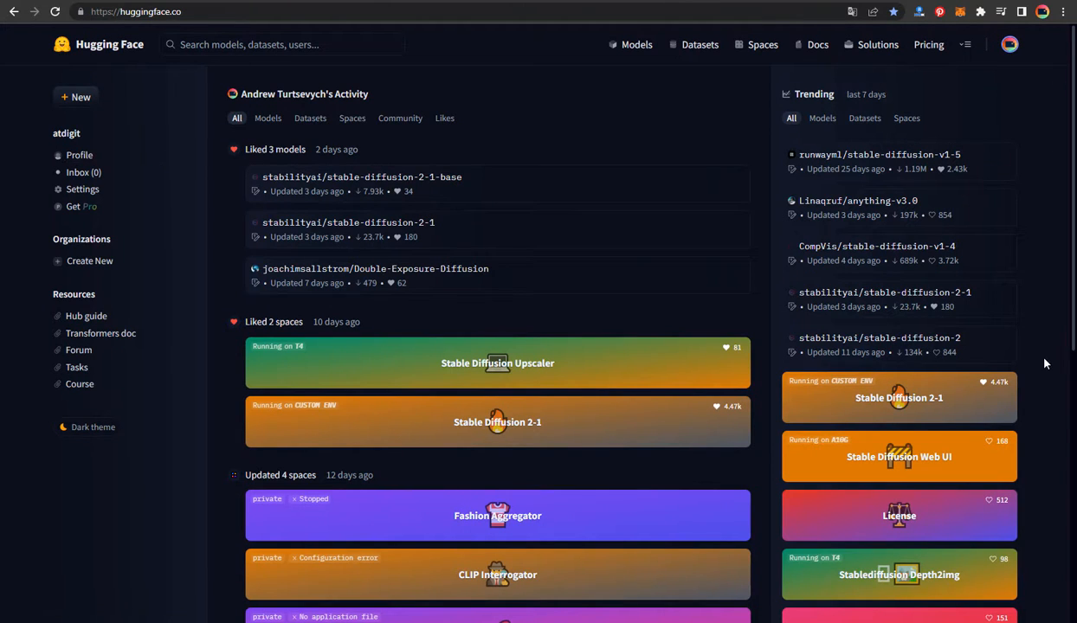
mouse_move(972, 400)
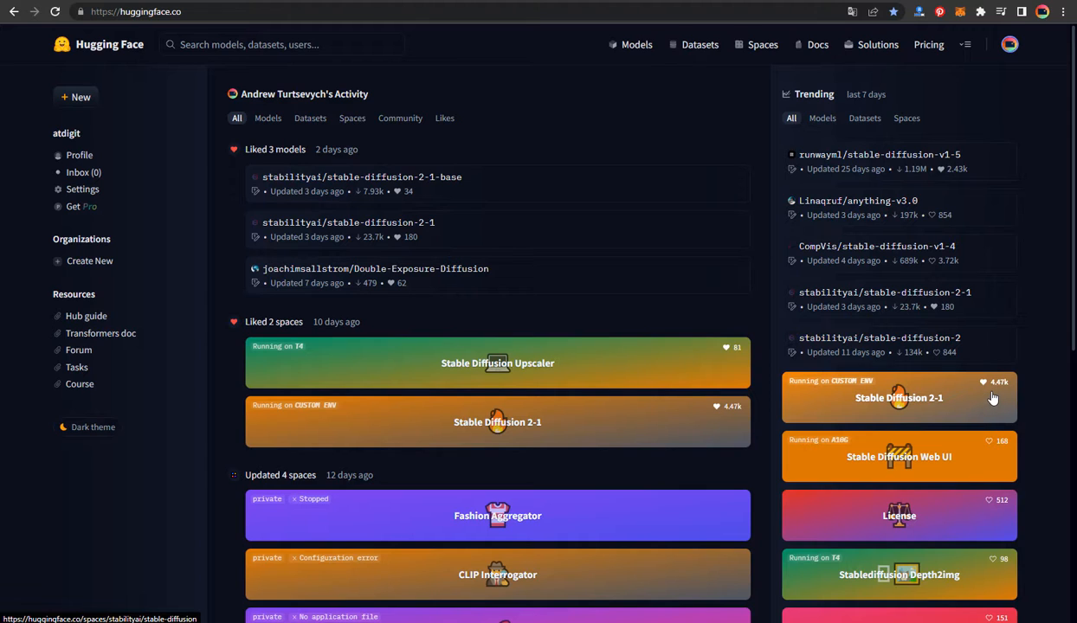
mouse_move(909, 407)
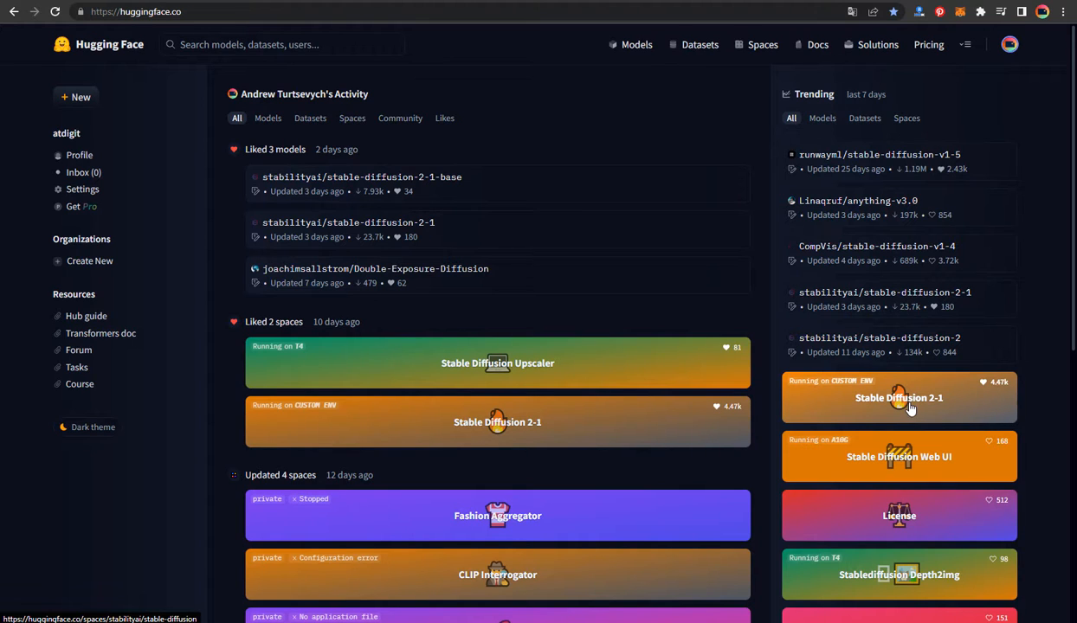
Open the Stable Diffusion 2-1 space from the Trending list.
left_click(900, 398)
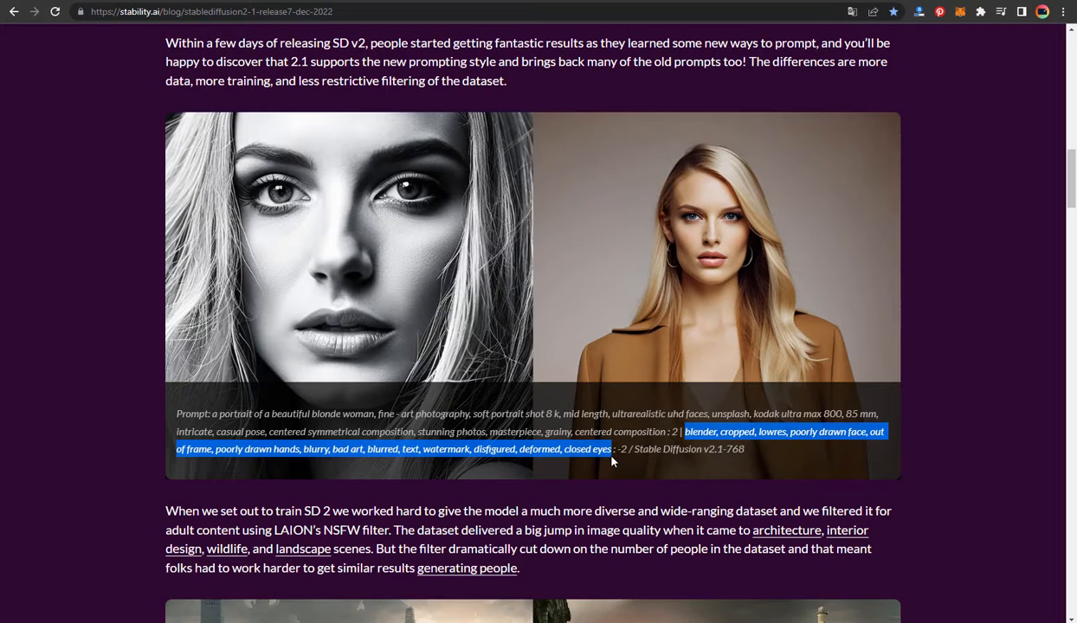
mouse_move(613, 463)
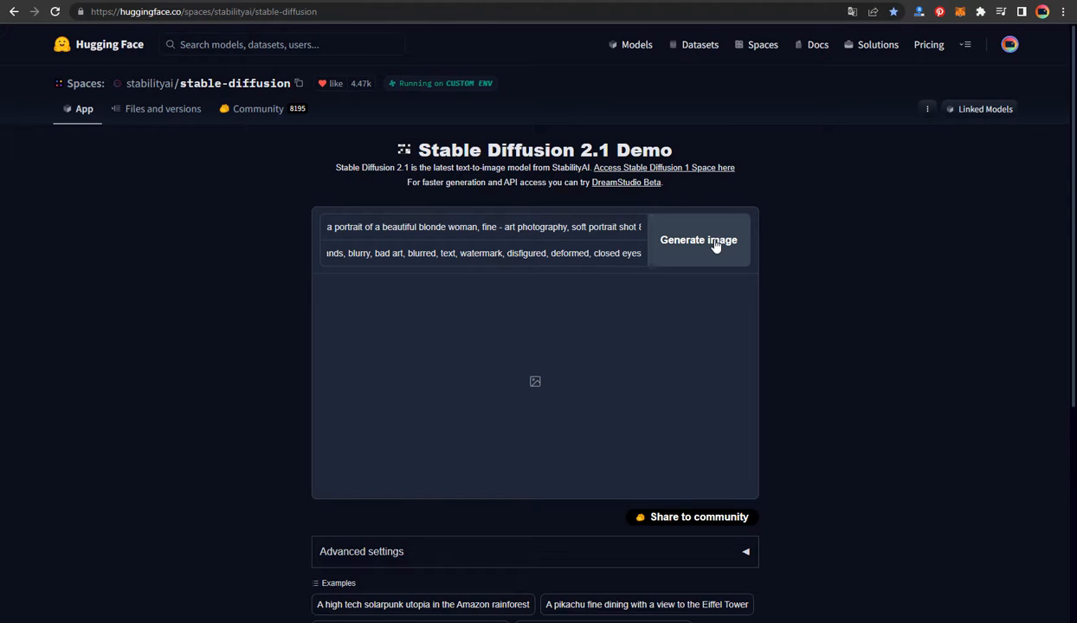
Generate four blonde-woman portraits and bring up save options for the enlarged one.
left_click(698, 239)
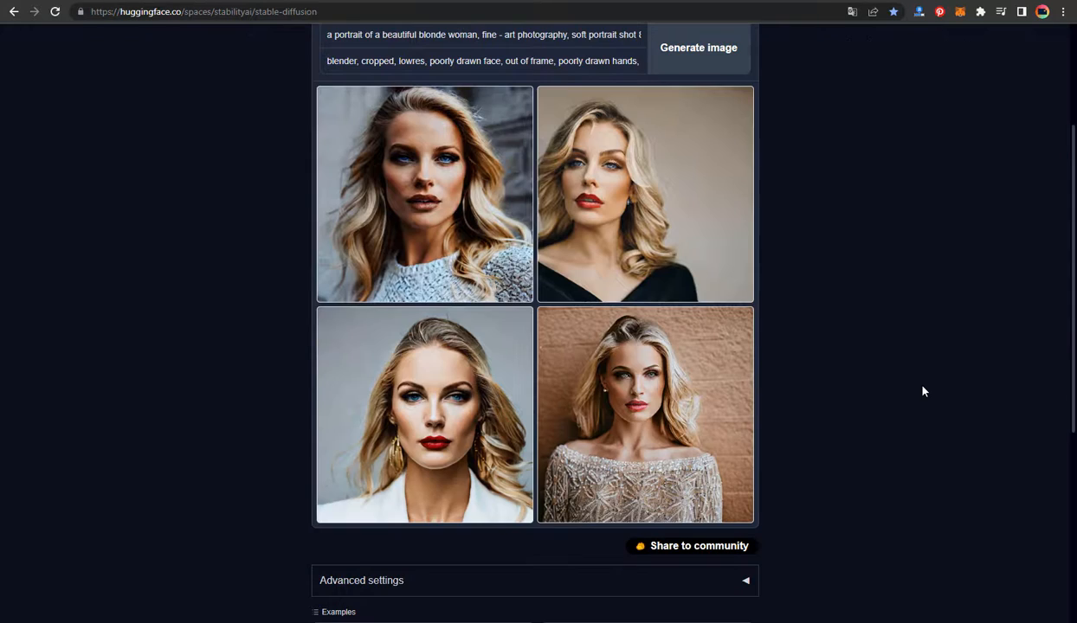
mouse_move(931, 393)
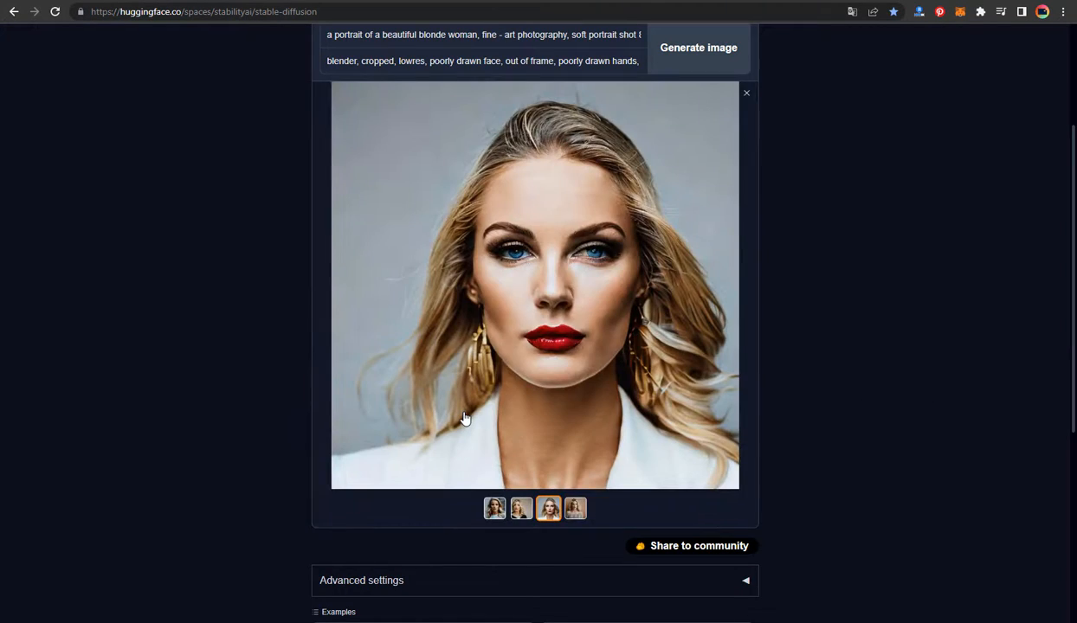
mouse_move(477, 365)
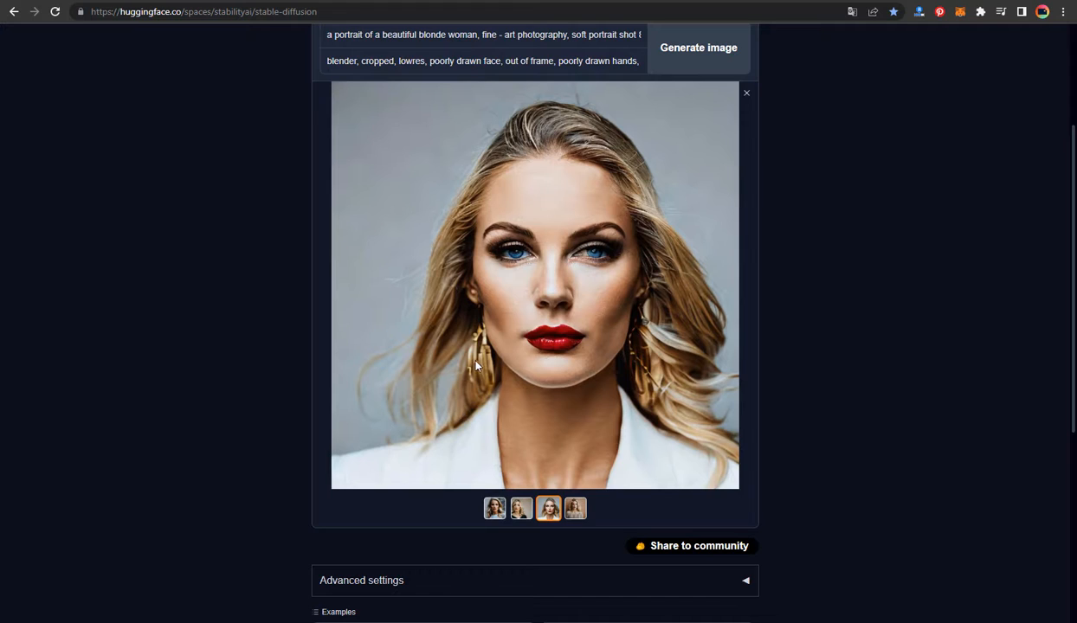
right_click(476, 365)
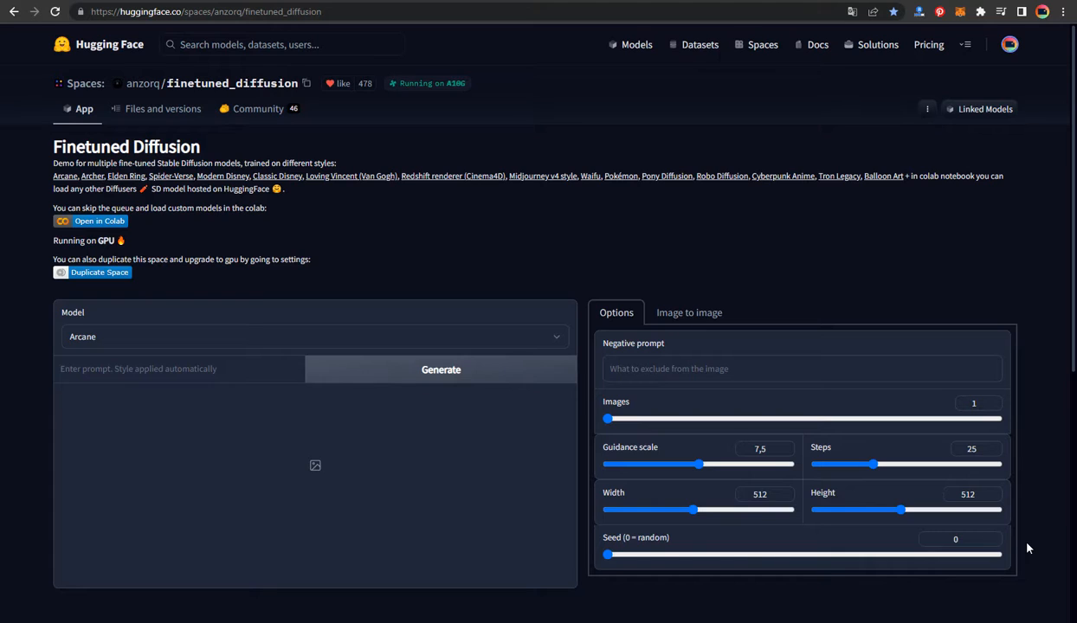
Choose the Midjourney v4 style model, focus the prompt field, and set Images to 4.
left_click(314, 337)
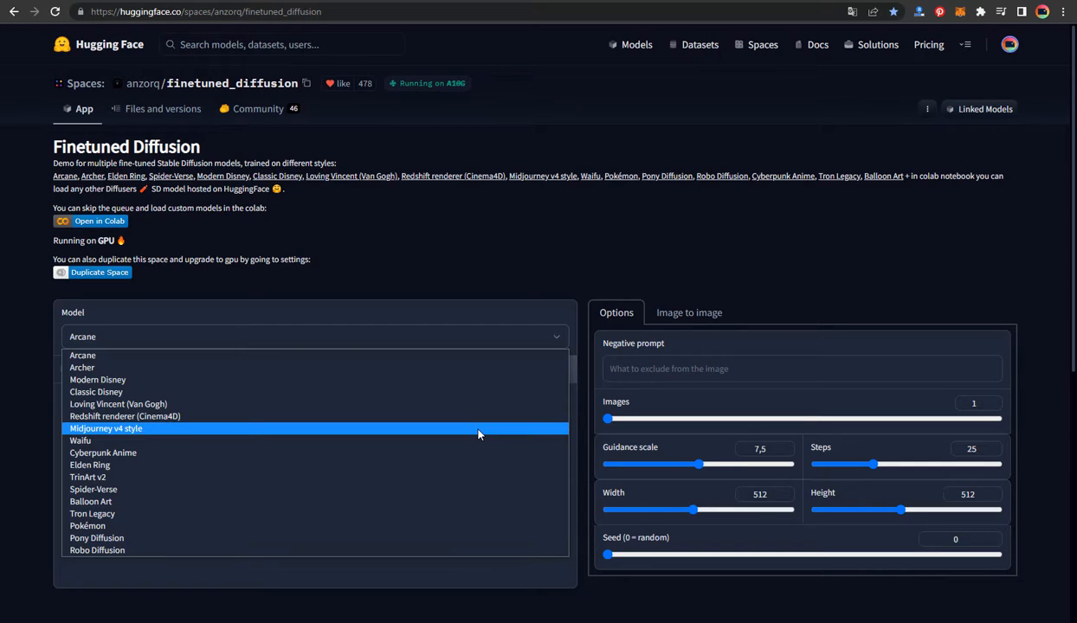
left_click(108, 427)
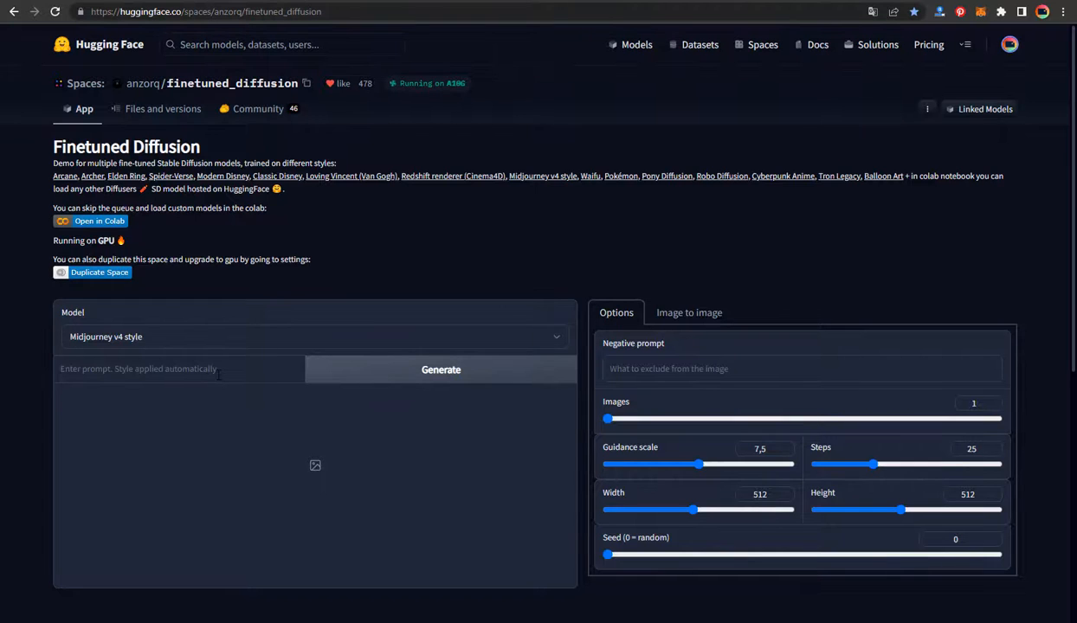
left_click(173, 370)
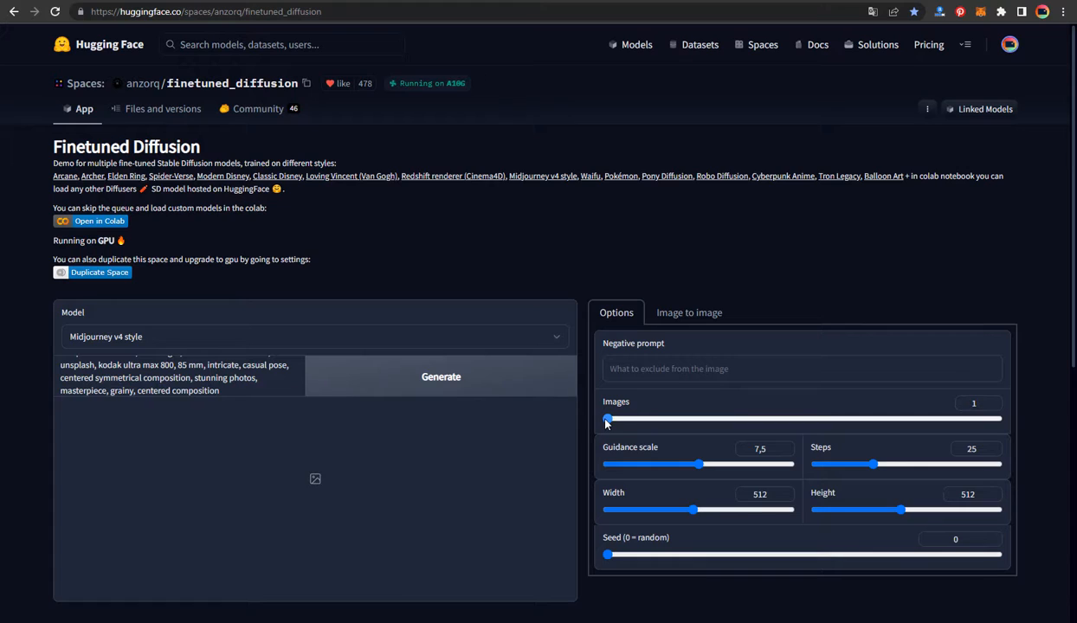
left_click_drag(608, 419, 995, 419)
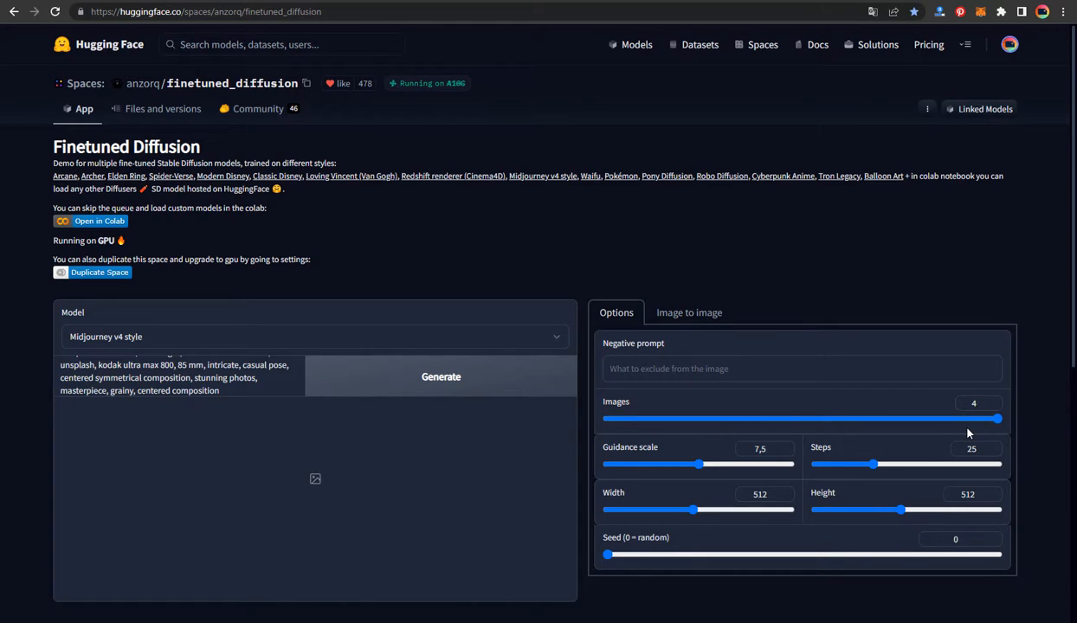
mouse_move(360, 480)
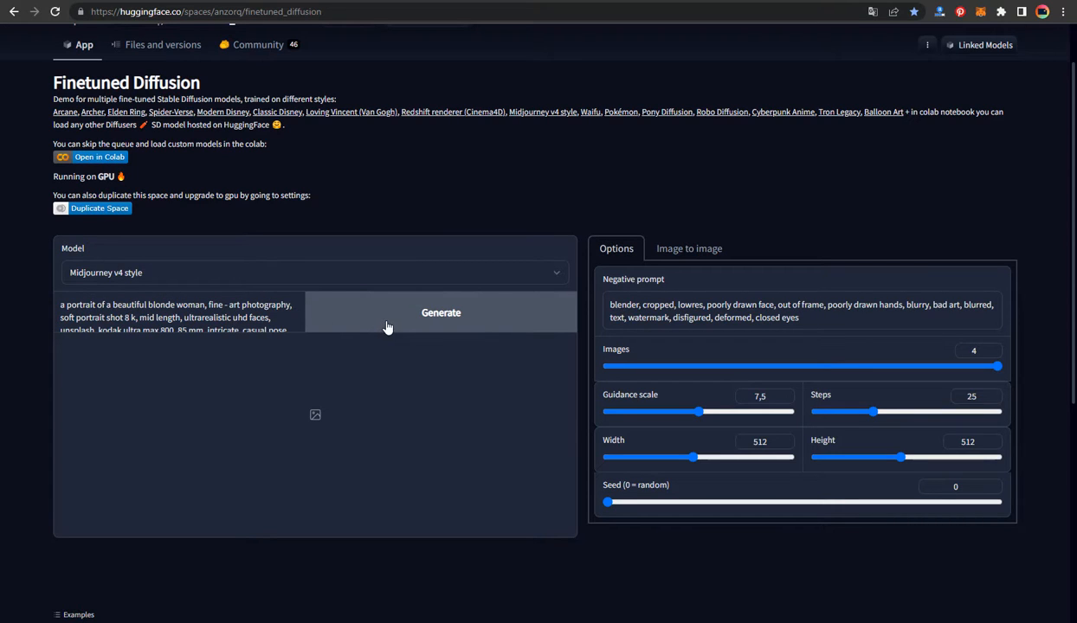
Generate the Midjourney-style portraits and open options for the enlarged fourth image.
left_click(440, 312)
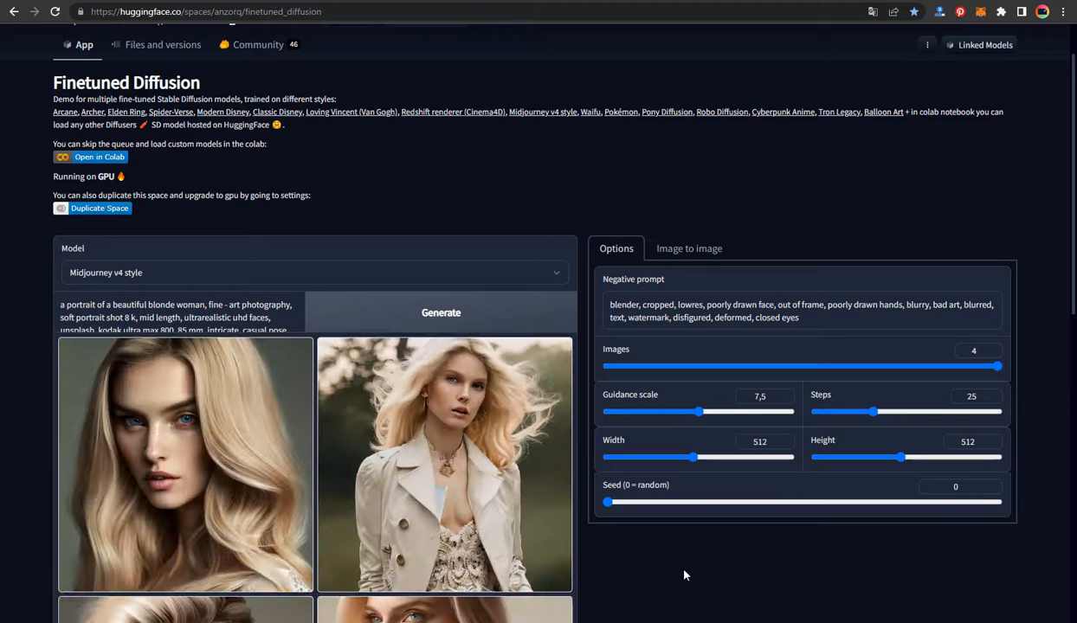
scroll("down", 3)
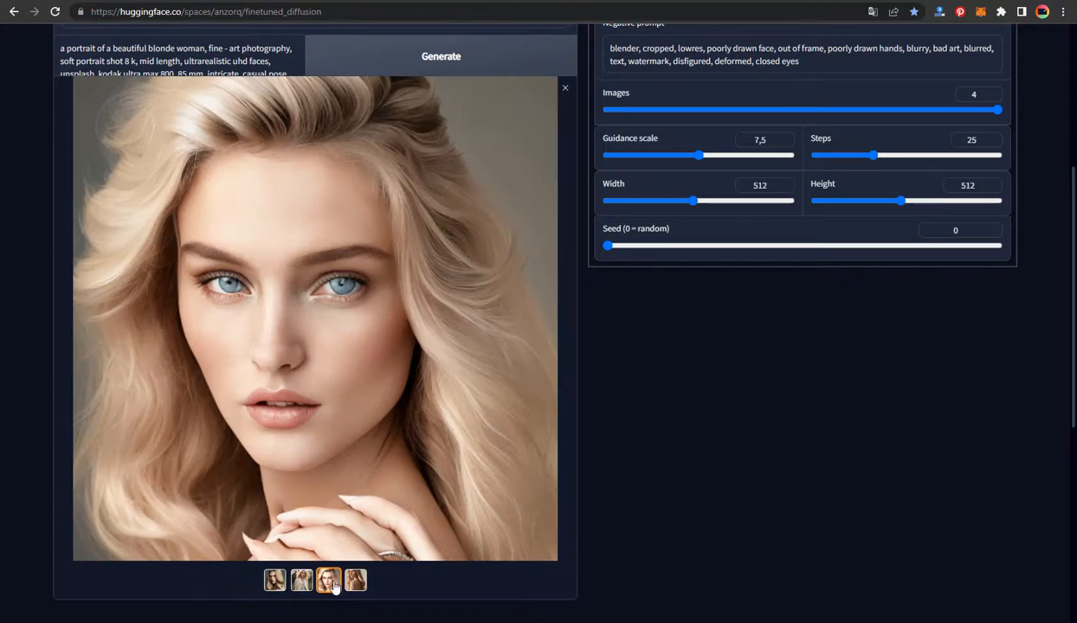
left_click(355, 580)
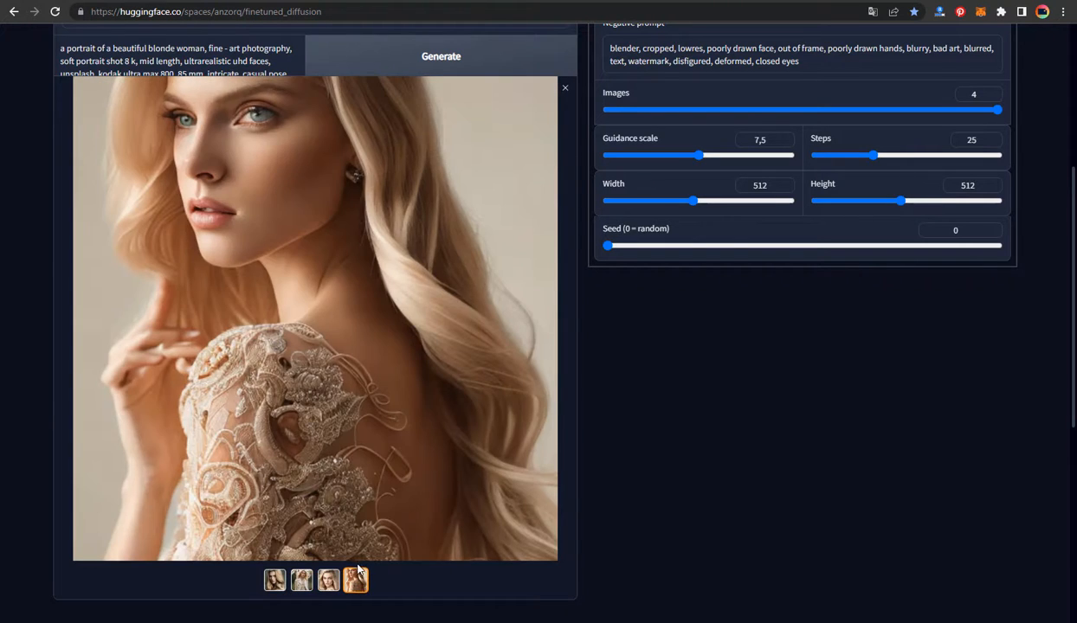
right_click(341, 333)
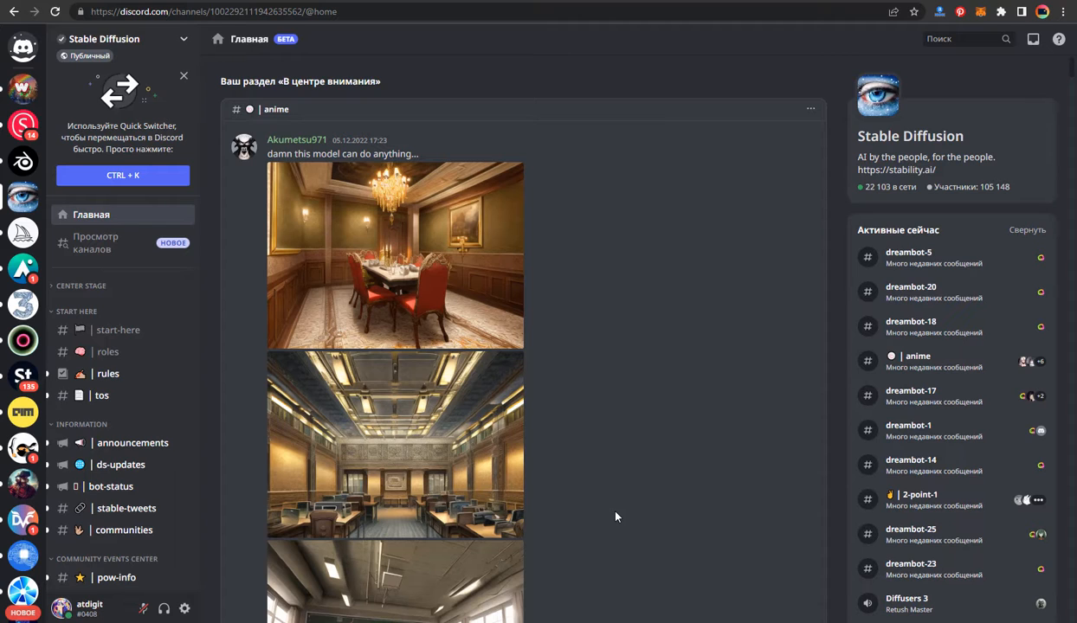
mouse_move(23, 198)
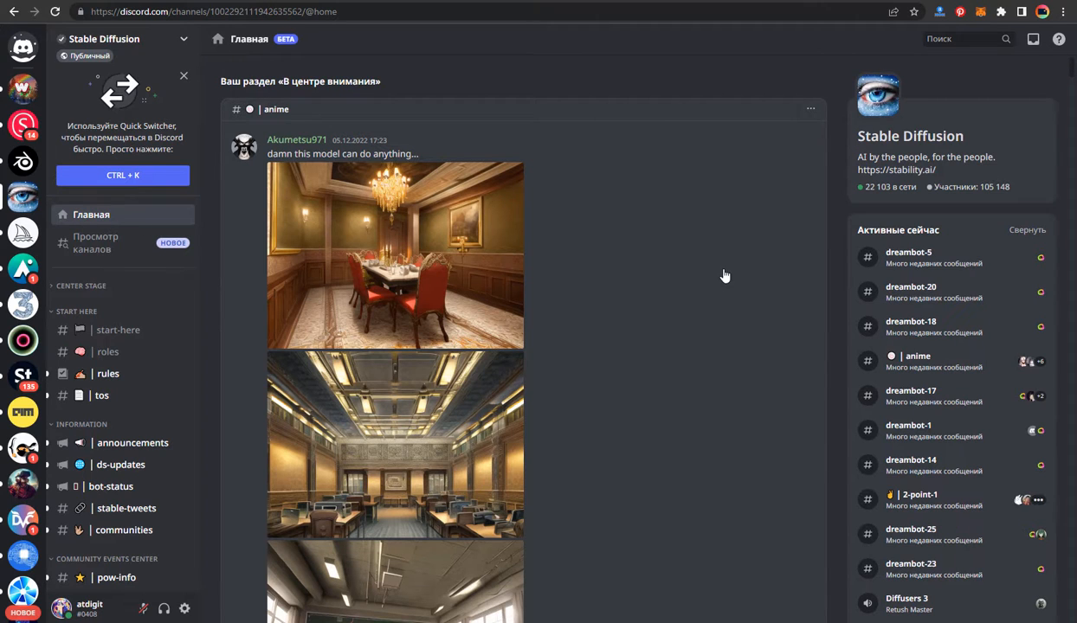
mouse_move(21, 197)
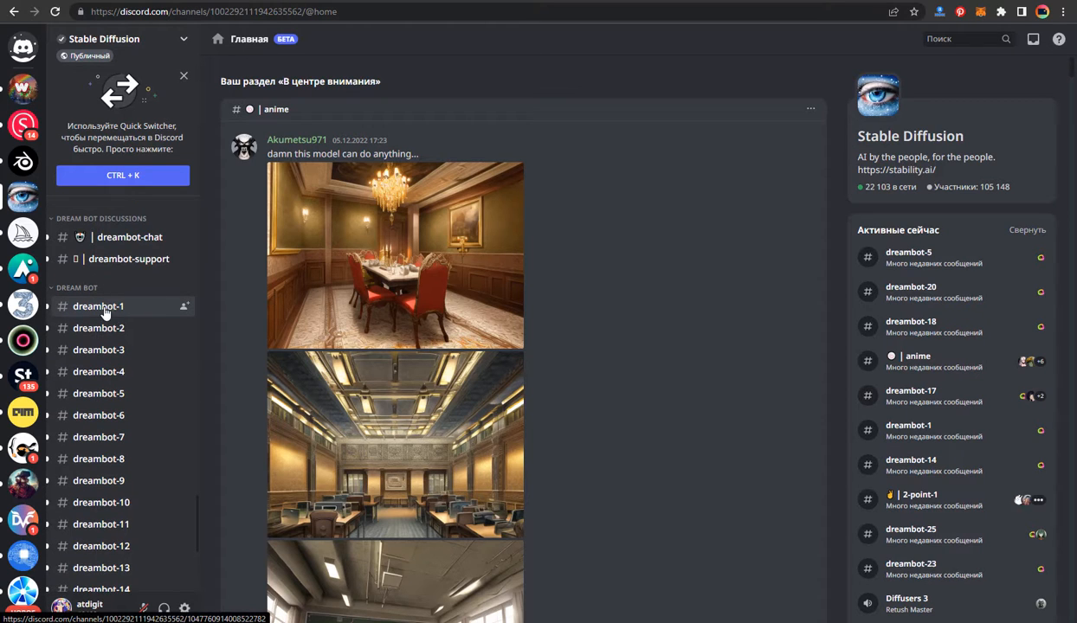
Open dreambot-1 and type / to list DreamBot commands such as /dream.
left_click(97, 306)
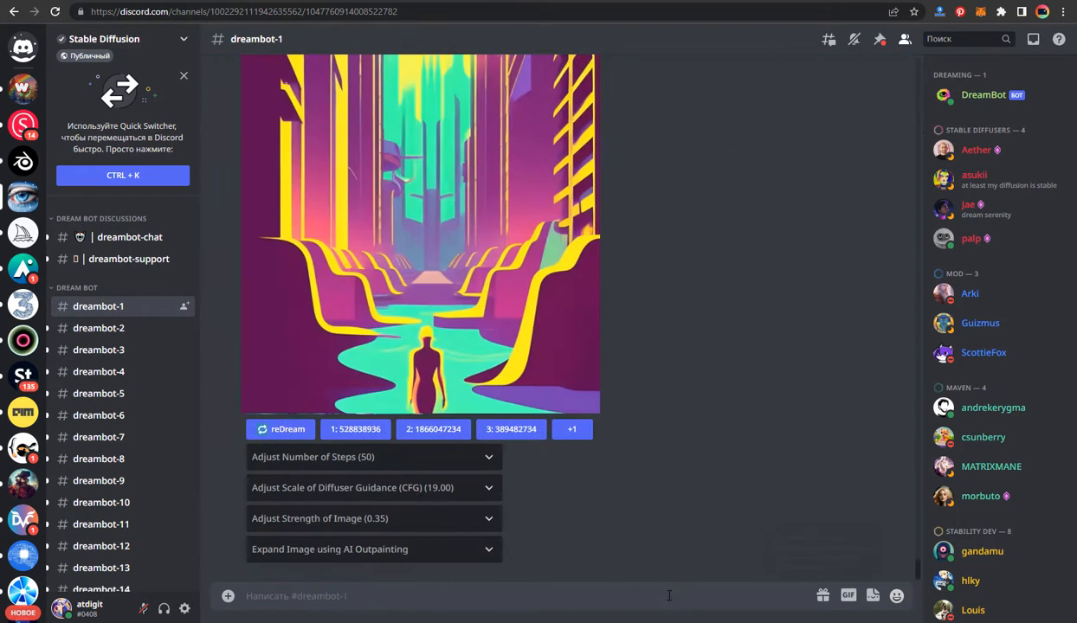
type("/")
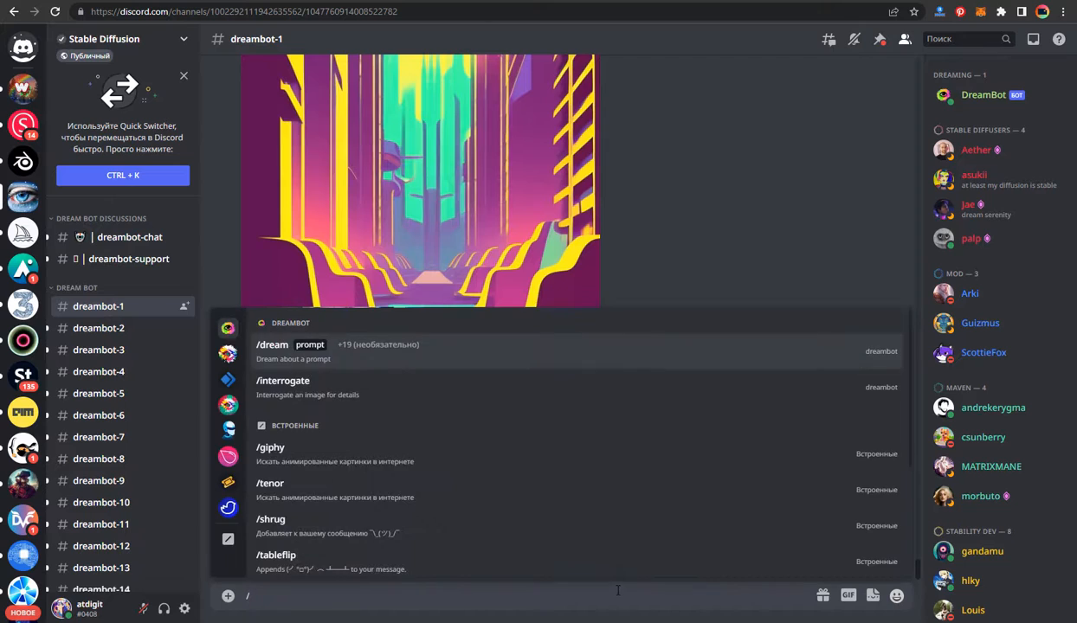
mouse_move(310, 351)
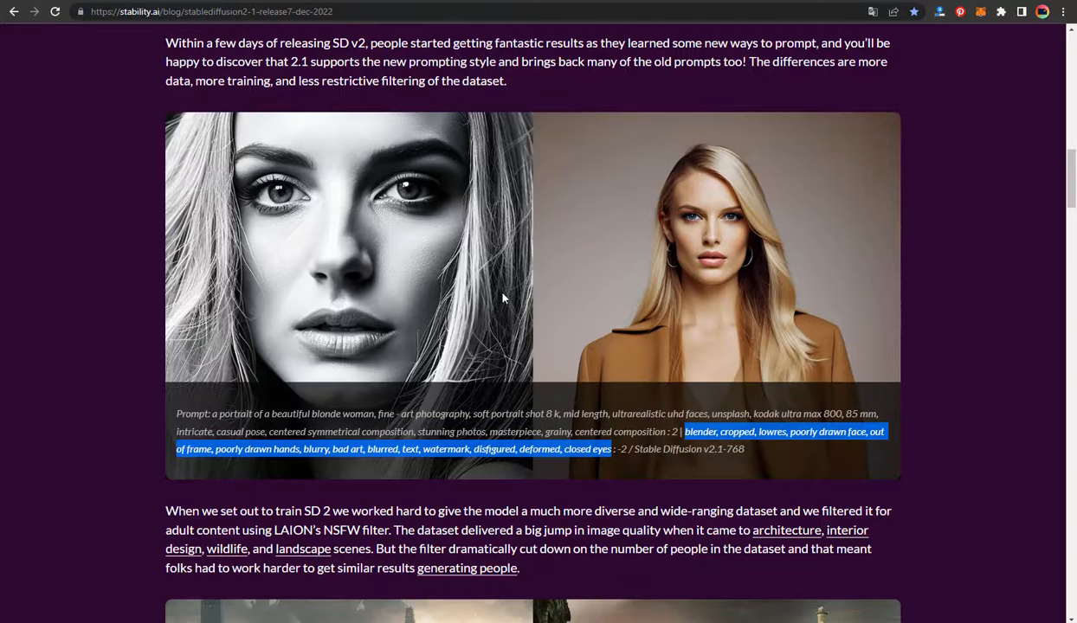
Scroll the blog post and select the astronaut painting prompt caption.
scroll("down", 3)
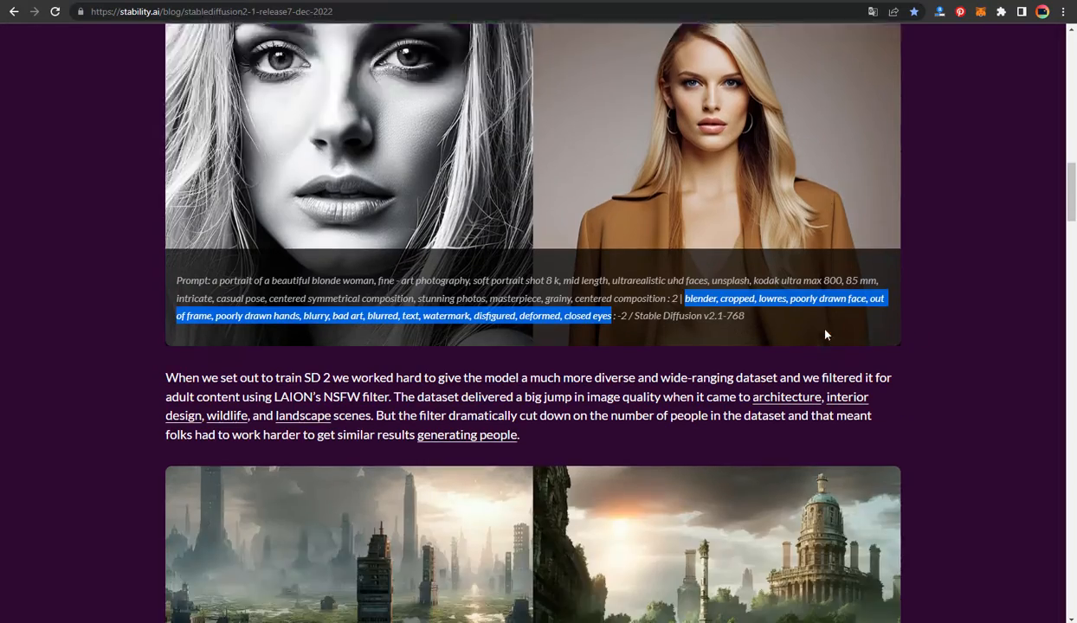
scroll("down", 3)
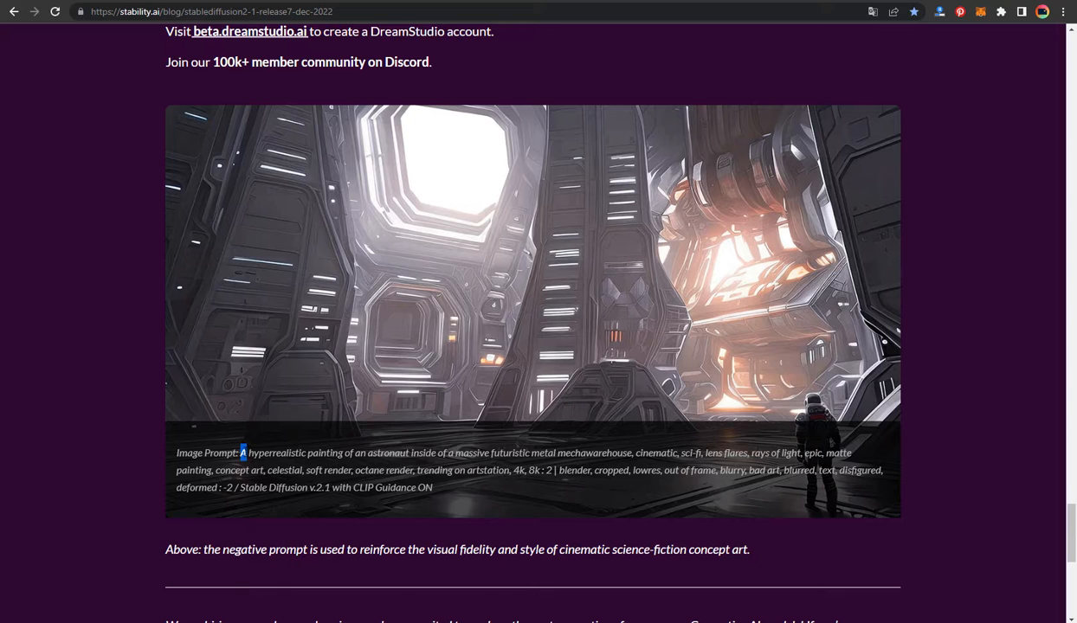
left_click_drag(242, 452, 526, 470)
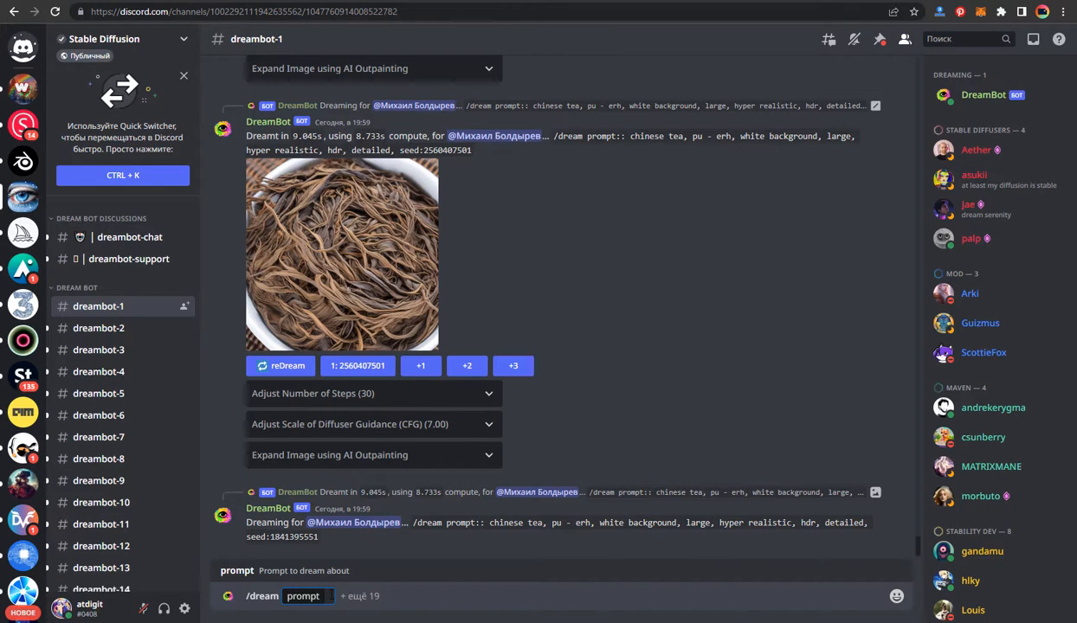
Enter the hyperrealistic astronaut-in-futuristic-metal-hall prompt into the /dream command.
type("A hyperrealistic painting of an astronaut inside of a massive futuristic metal mechawarehouse, cinematic, sci-fi, lens flares, rays of light, epic, matte painting, concept art, celestial, soft render, octane render, trending on artstation, 4k, 8k")
type("blender, cropped, lowres, out of frame, blurry, bad art, blurred, text, disfigured, deformed")
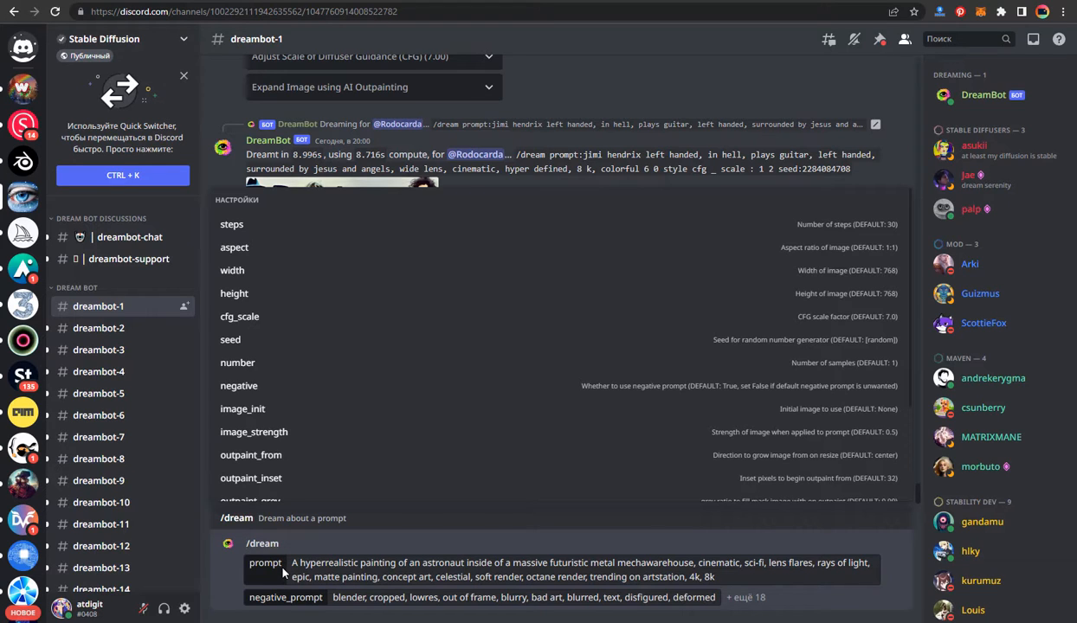
mouse_move(290, 598)
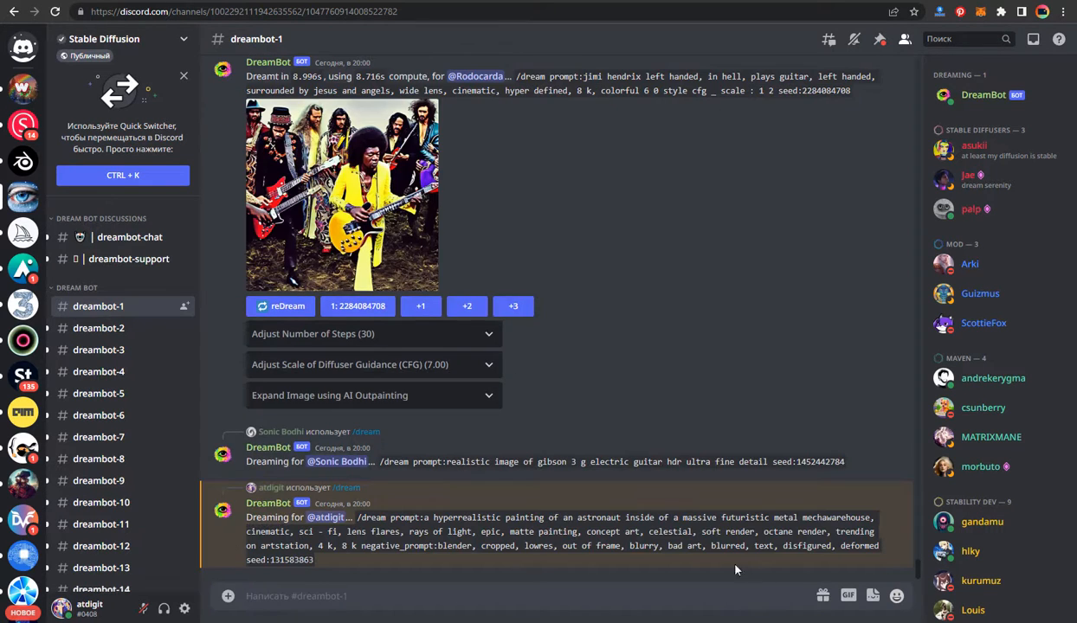
mouse_move(736, 569)
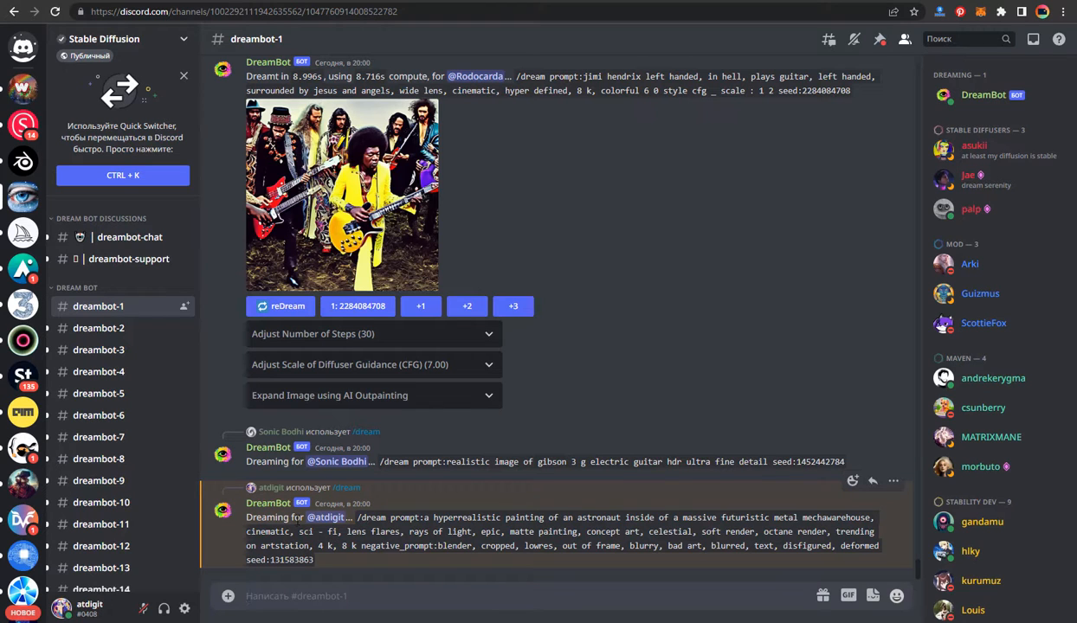
mouse_move(325, 517)
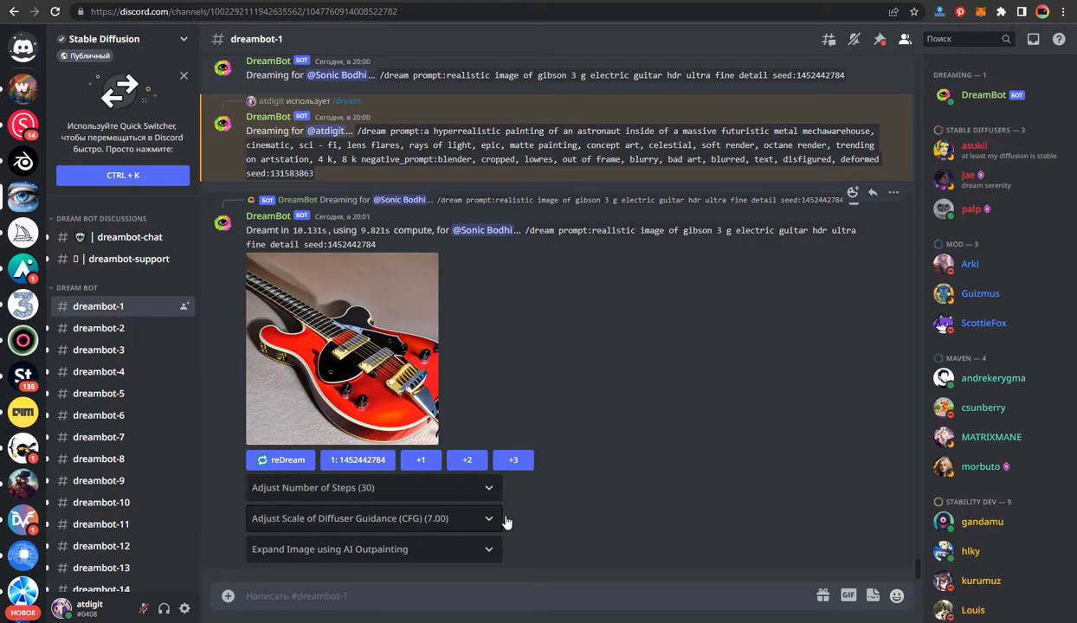
View DreamBot's astronaut painting as the full-size original and open its options.
scroll("down", 3)
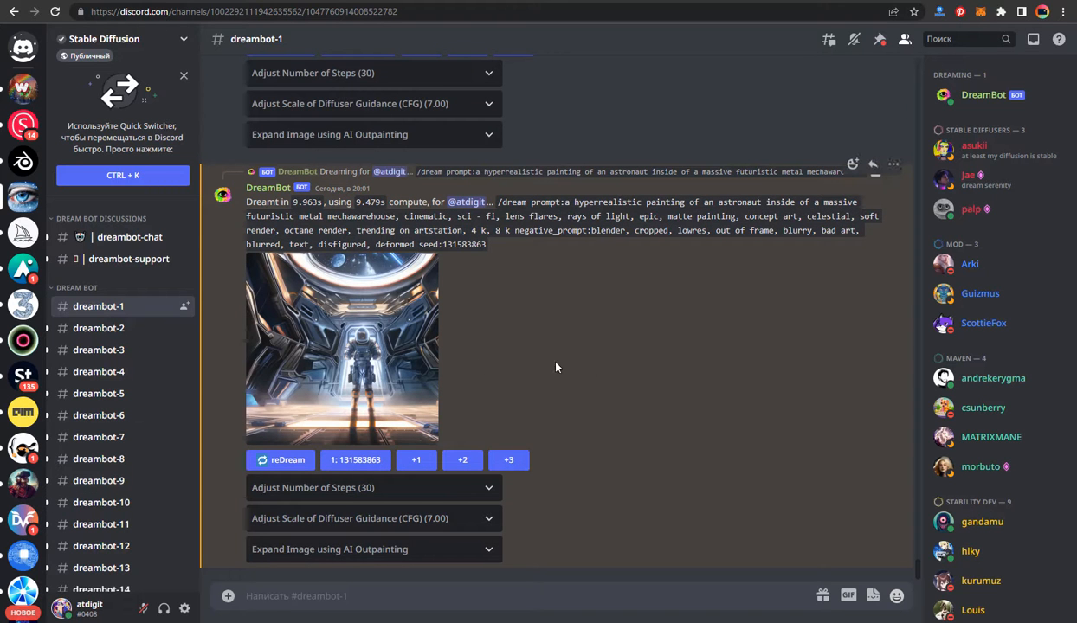
left_click(339, 349)
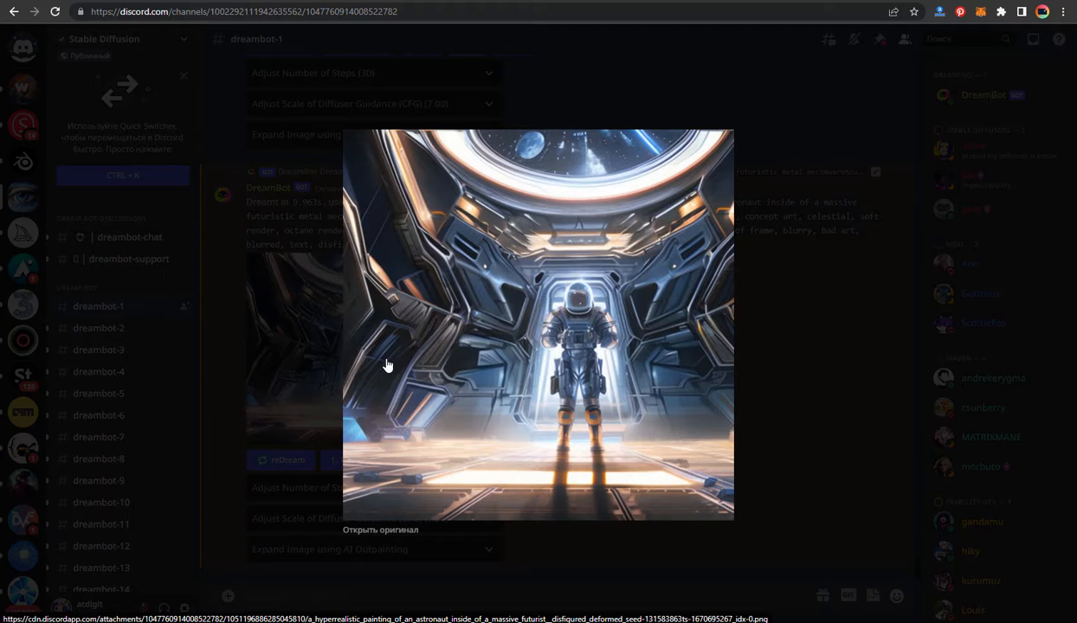
mouse_move(395, 537)
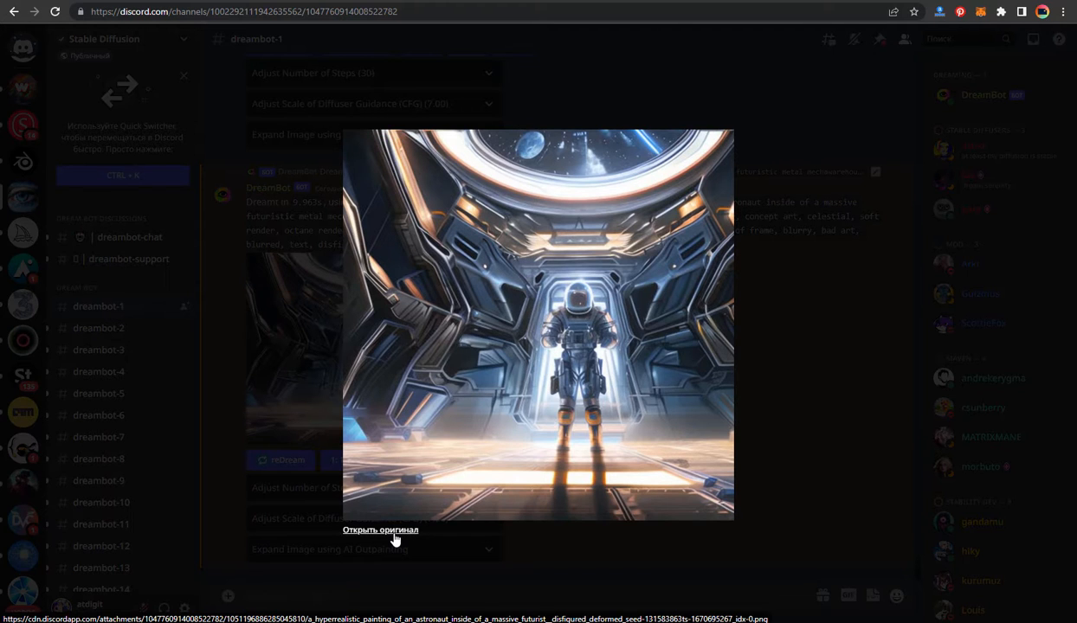
left_click(380, 529)
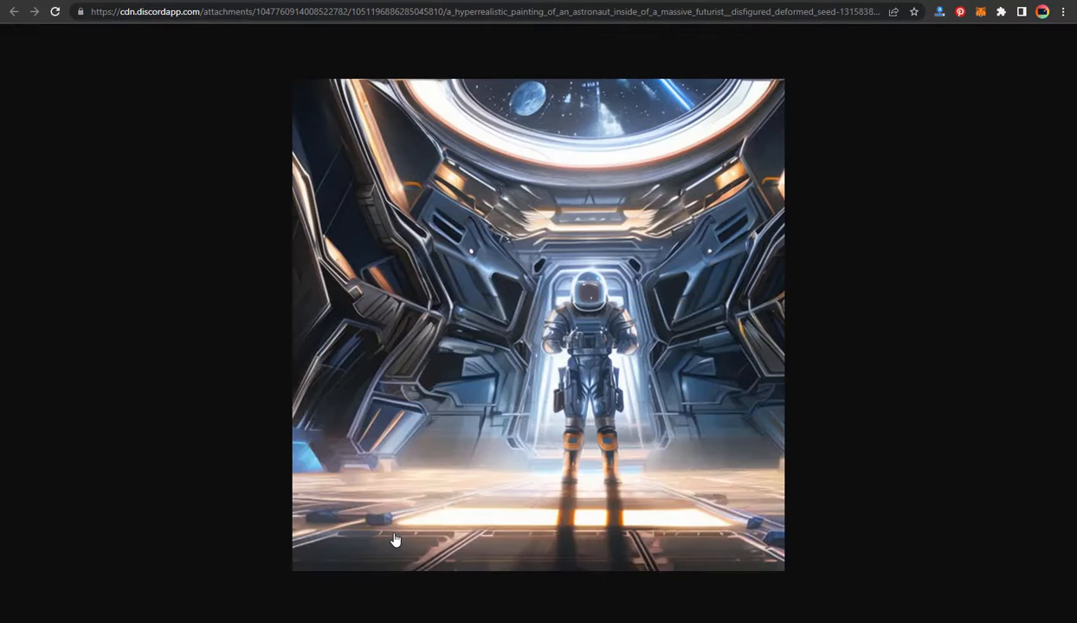
mouse_move(452, 466)
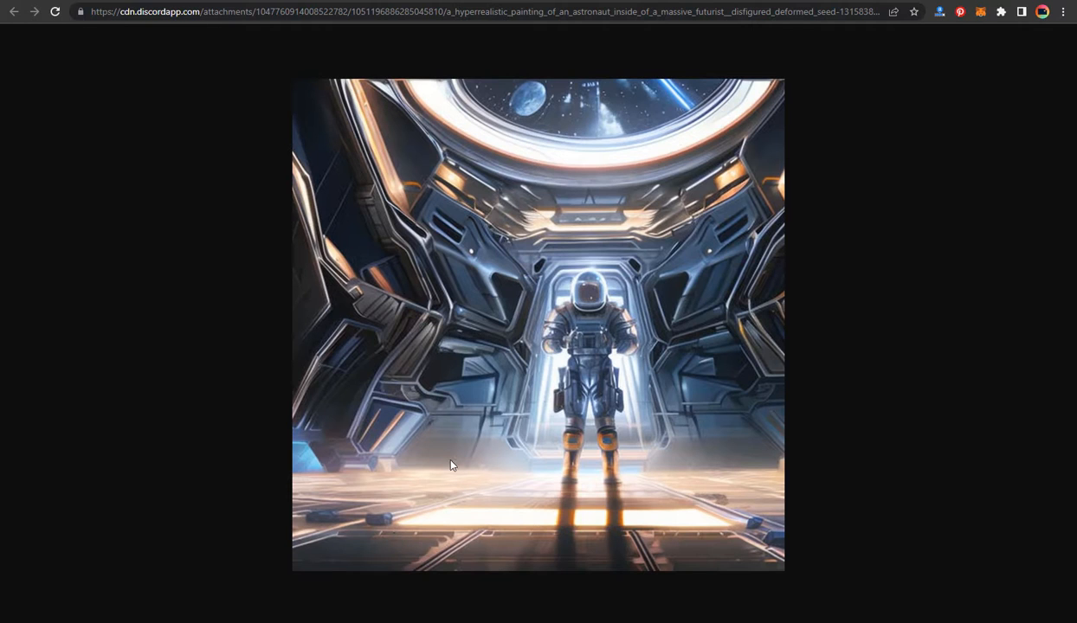
right_click(451, 464)
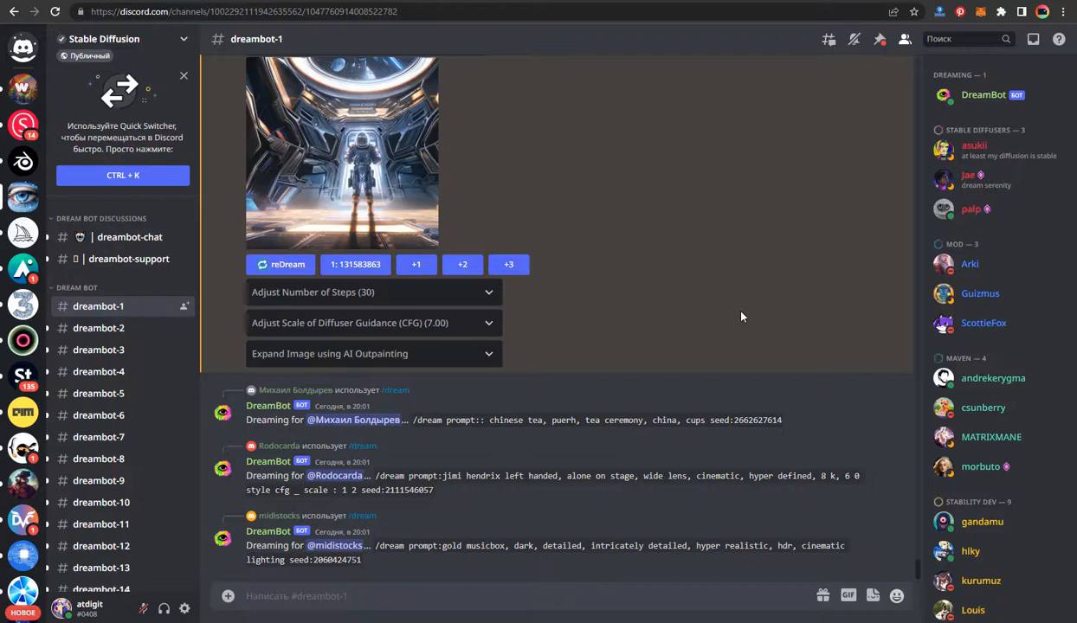
mouse_move(744, 309)
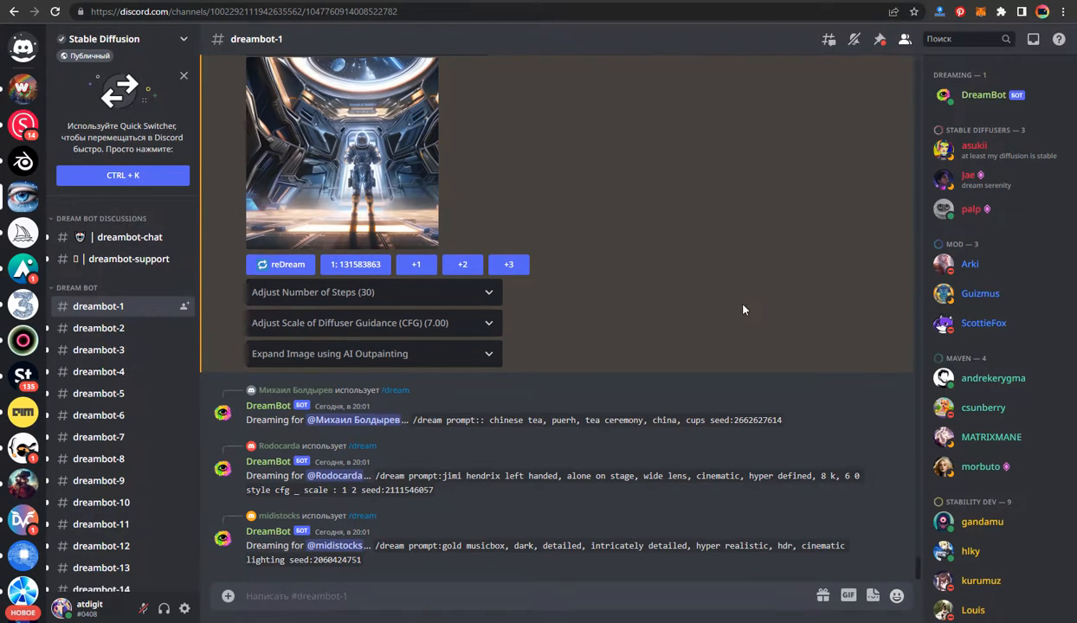
Check the Discord inbox of recent mentions.
scroll("down", 3)
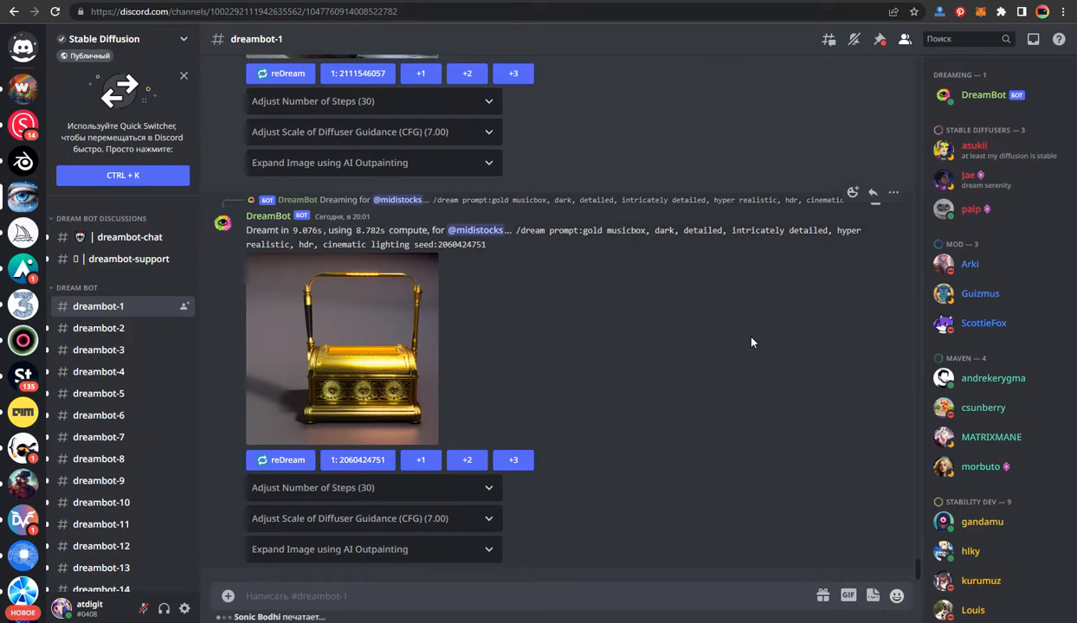
mouse_move(1030, 38)
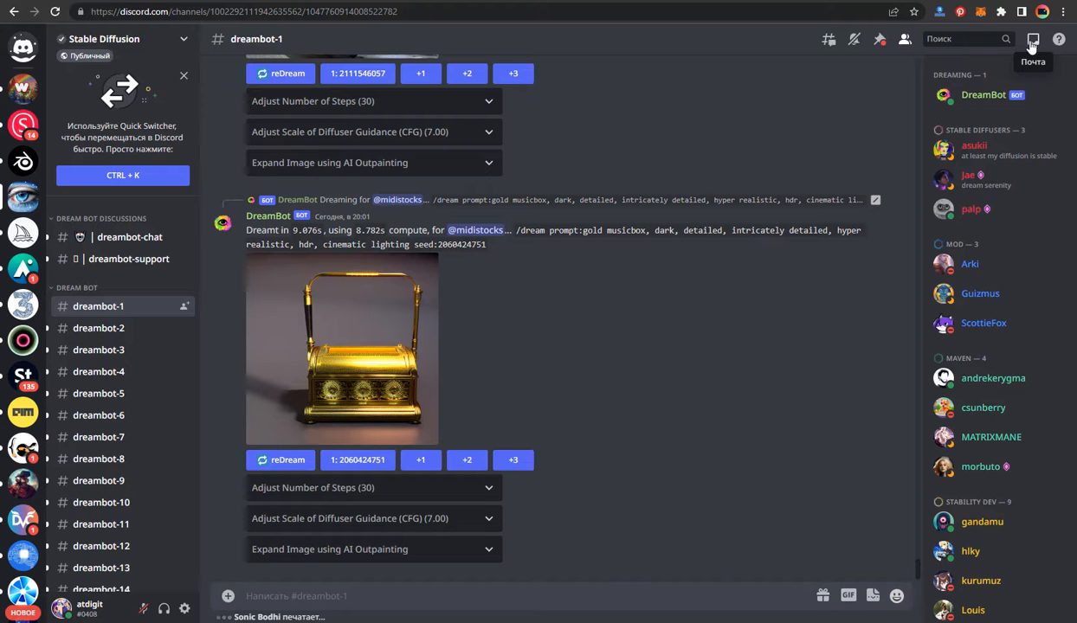
left_click(1034, 39)
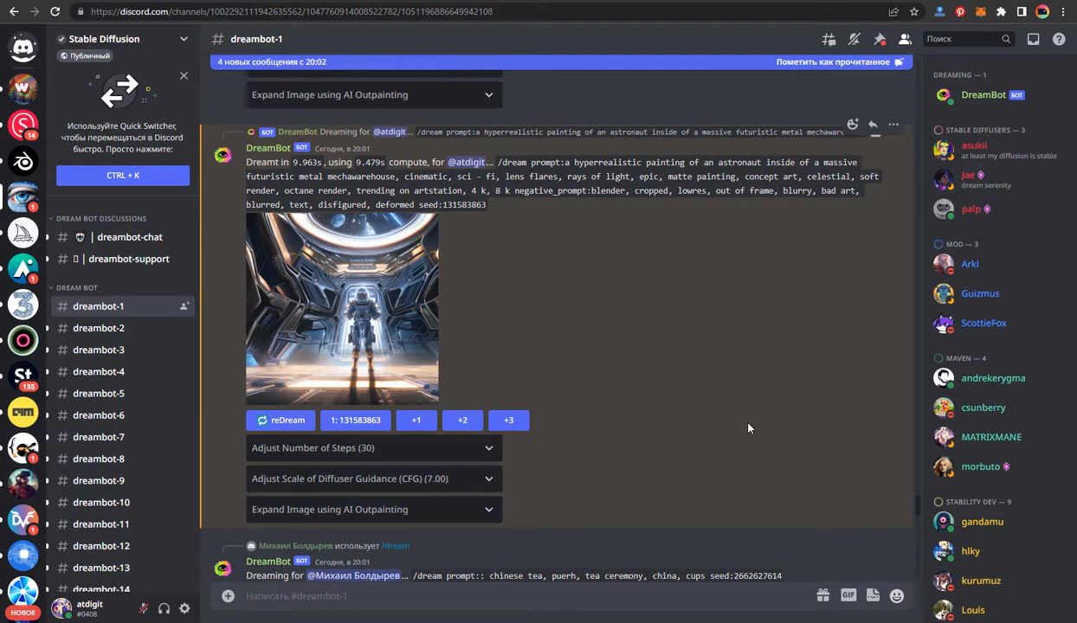
left_click(879, 38)
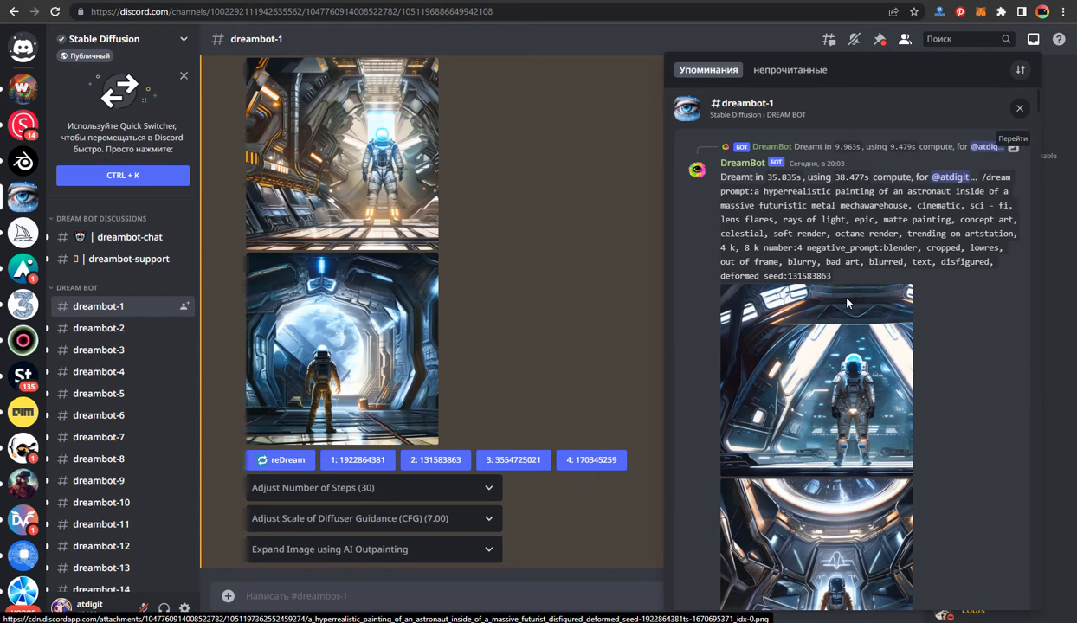
Open the astronaut image's full-size original and save it to the computer.
scroll("down", 3)
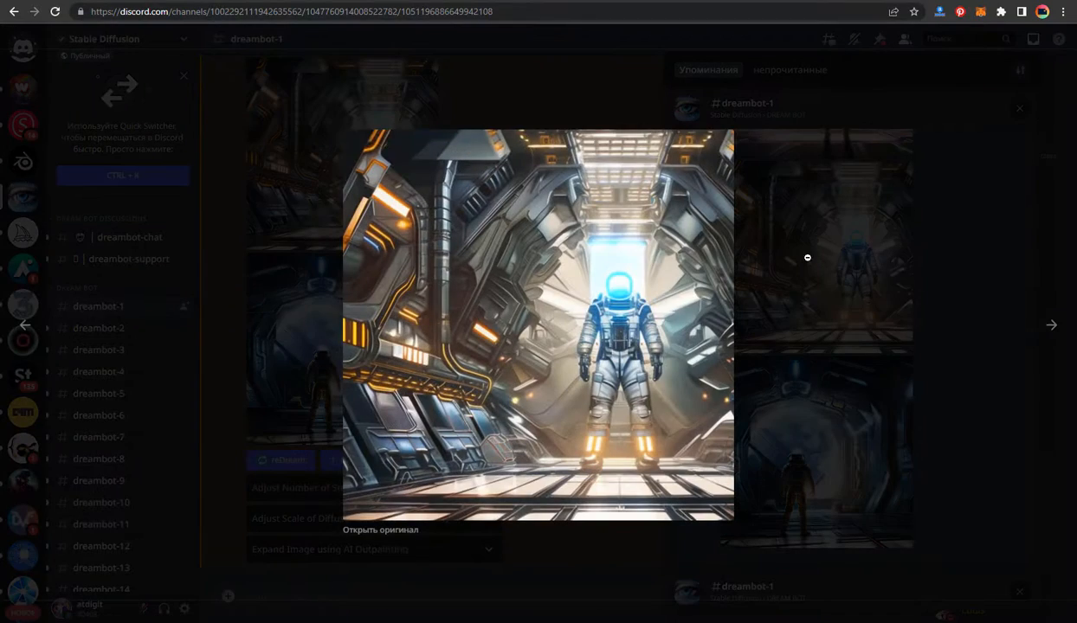
left_click(371, 526)
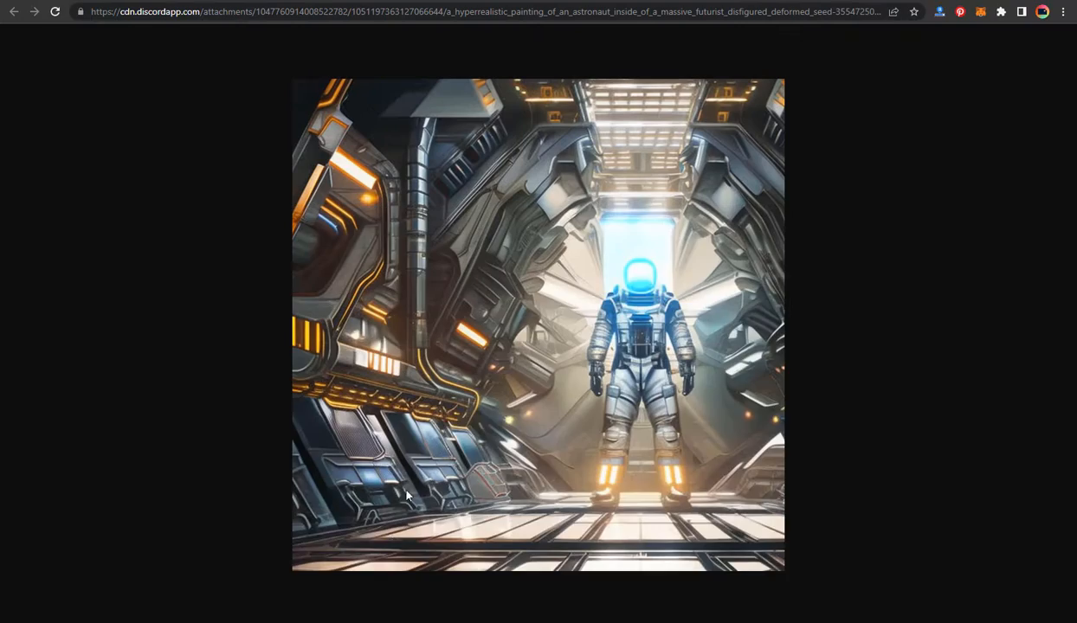
right_click(409, 498)
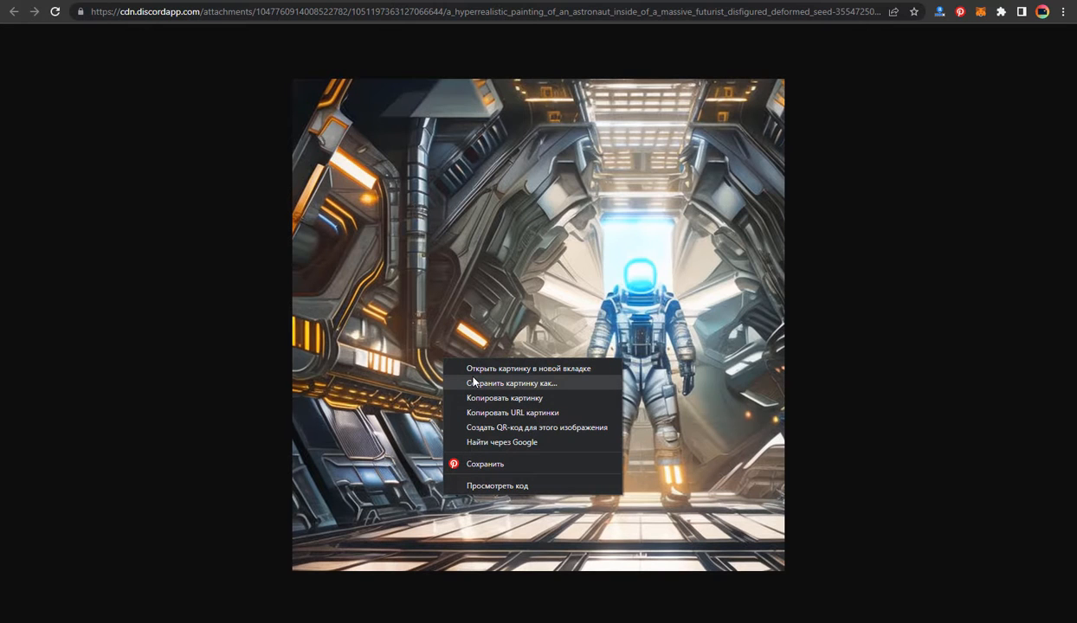
left_click(881, 426)
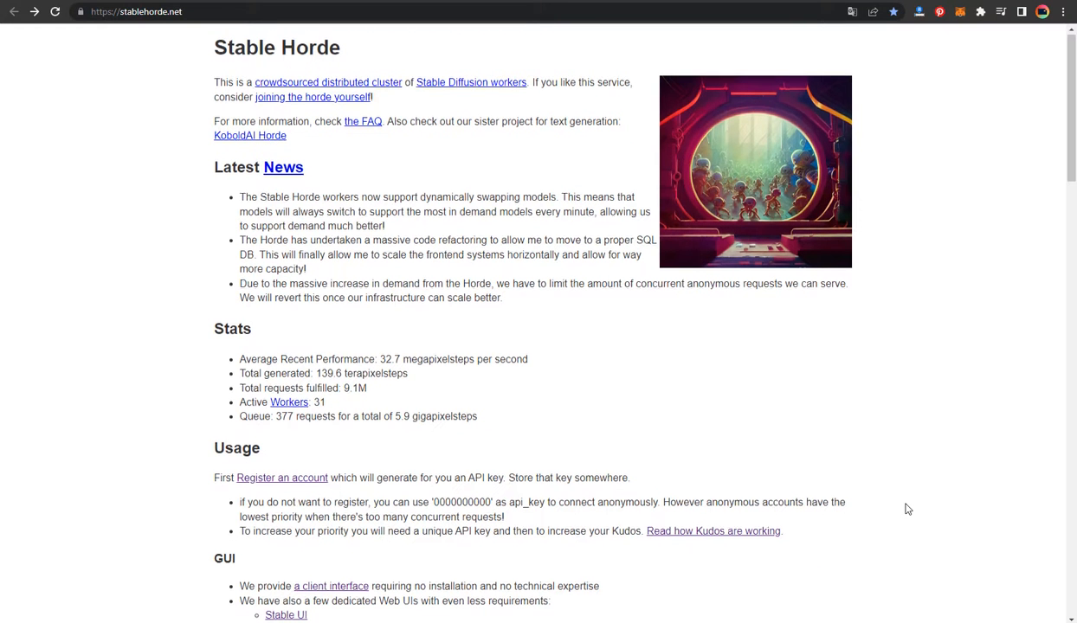
Scroll the stablehorde.net homepage, then back up to the GUI section's Stable UI link and open it.
scroll("down", 3)
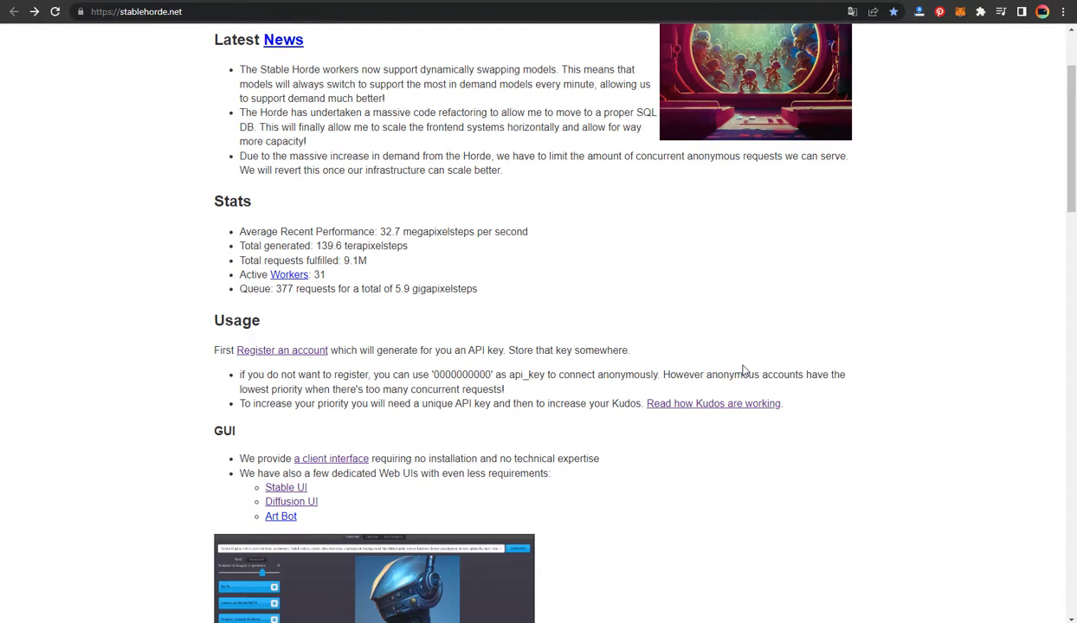
scroll("down", 3)
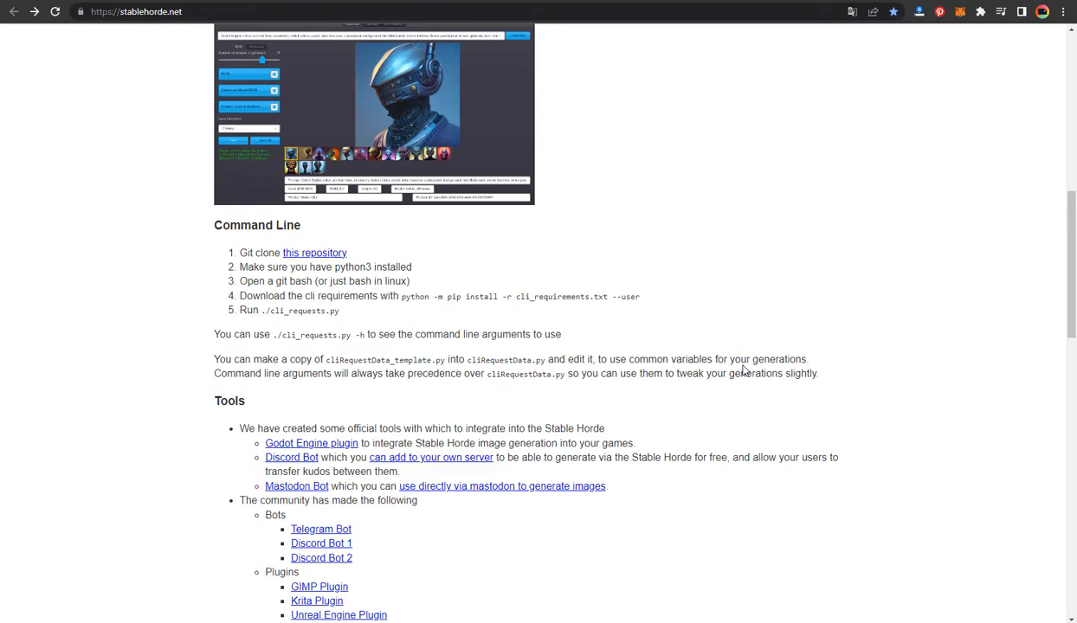
scroll("down", 3)
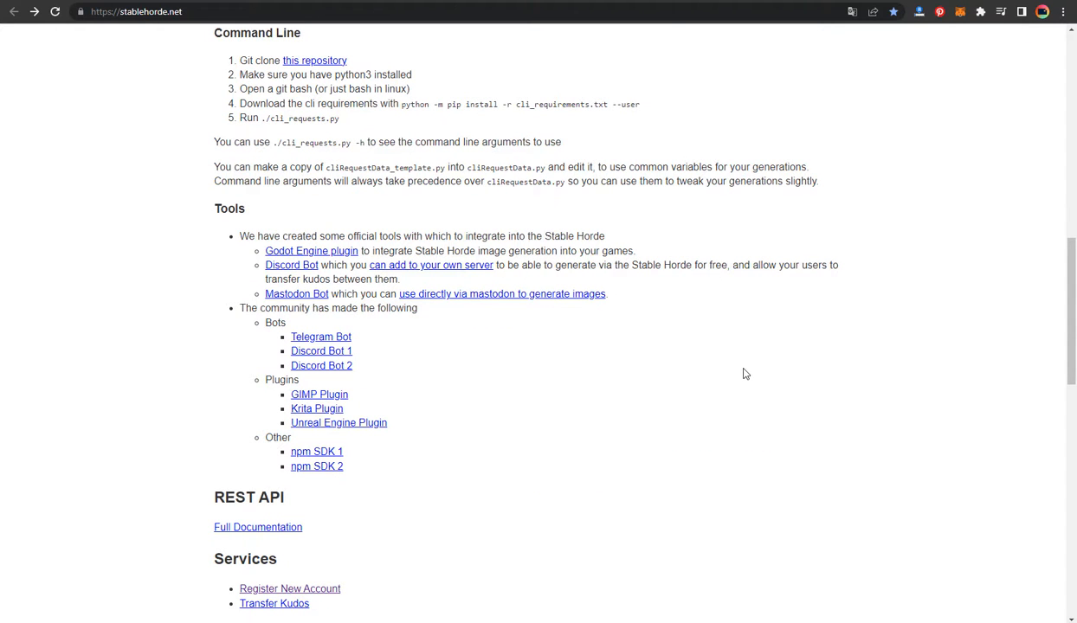
scroll("down", 3)
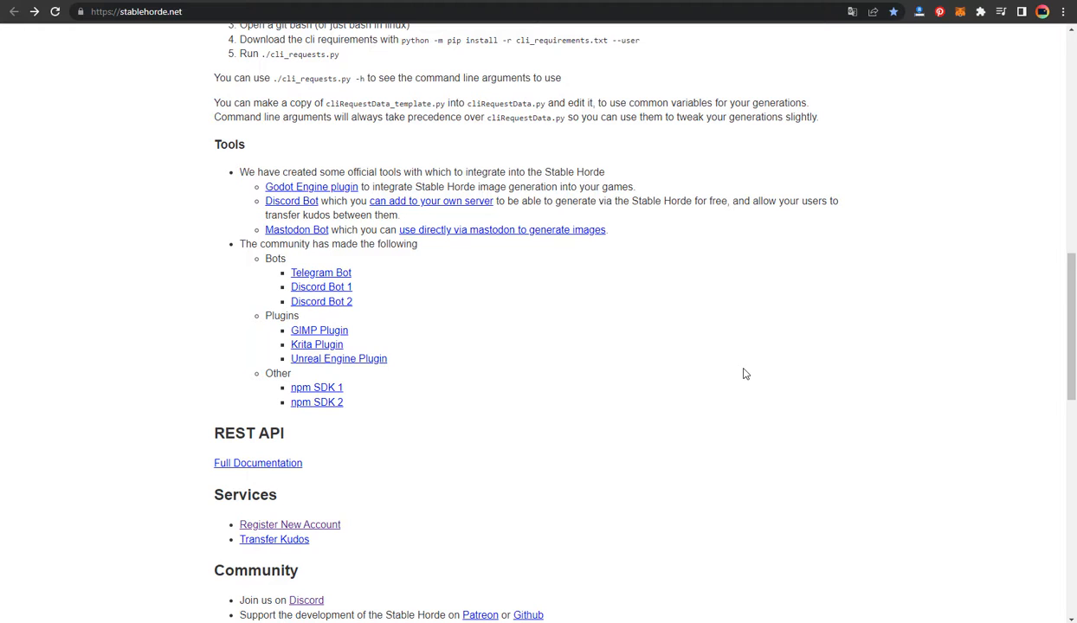
scroll("down", 3)
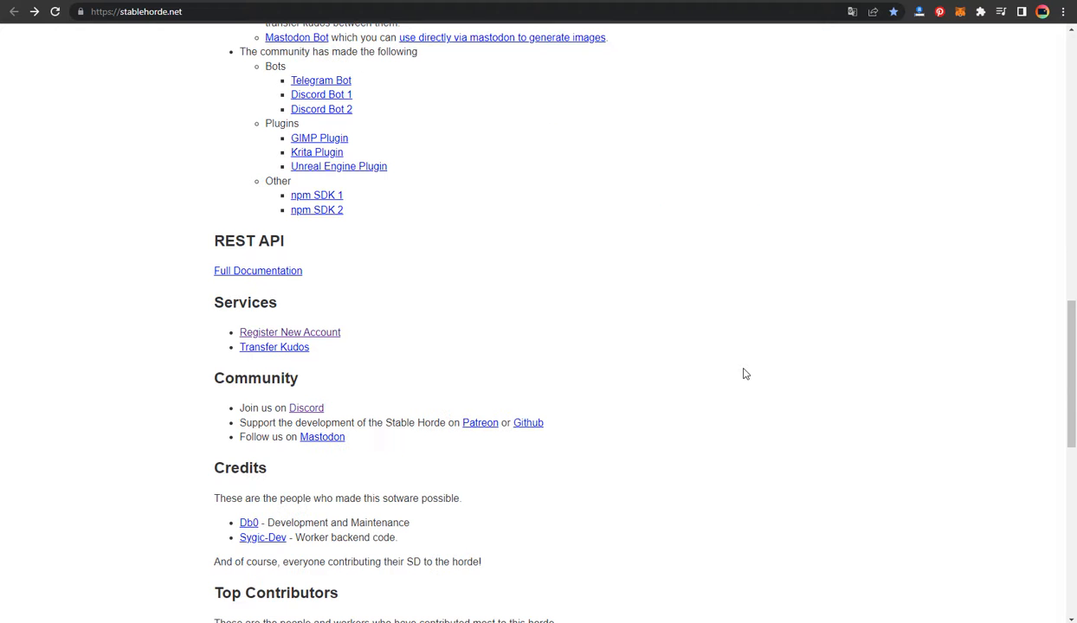
scroll("up", 3)
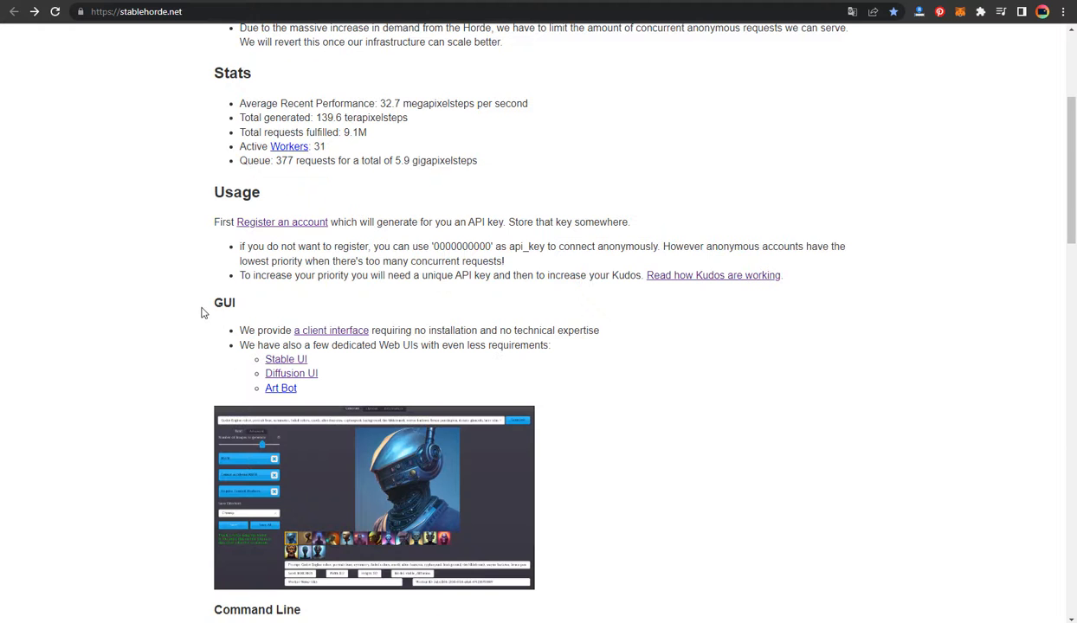
mouse_move(208, 349)
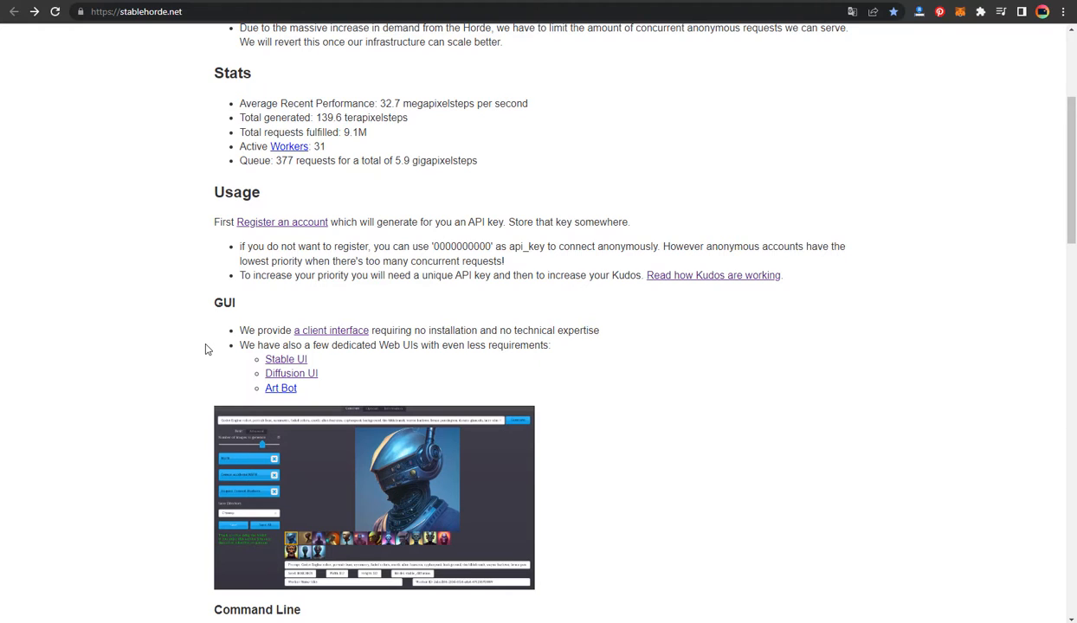
mouse_move(247, 356)
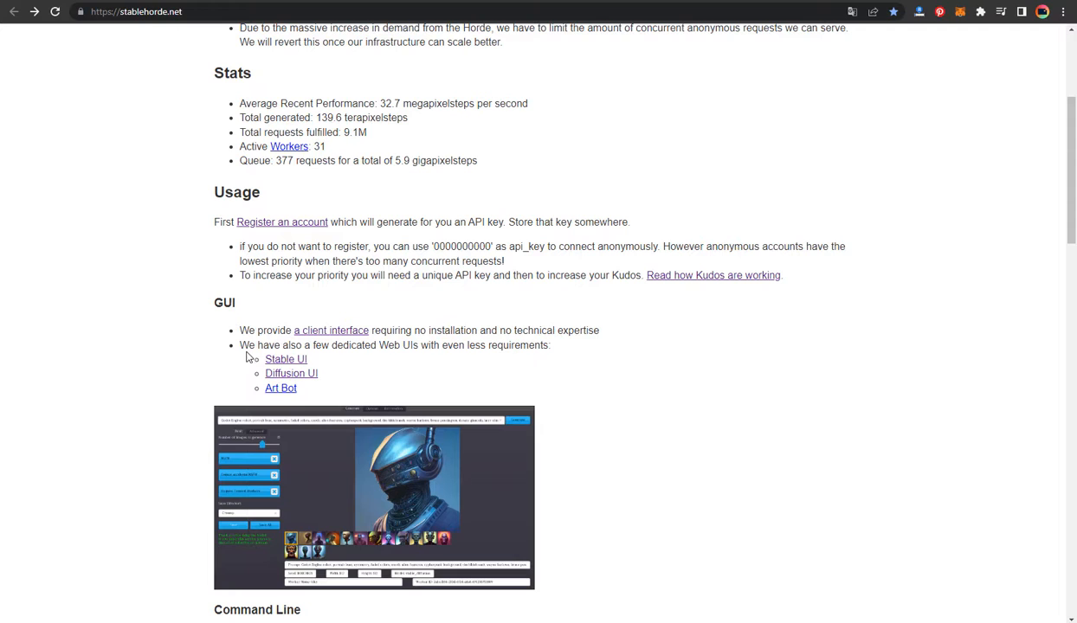
left_click(285, 358)
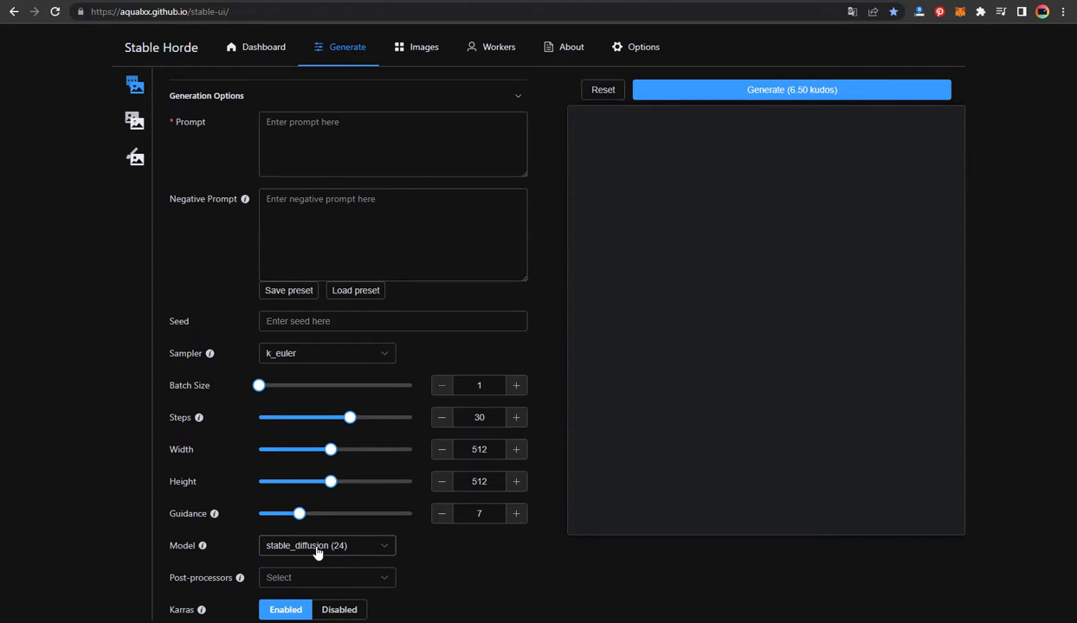
Choose Midjourney PaintArt from the Model dropdown list.
left_click(326, 546)
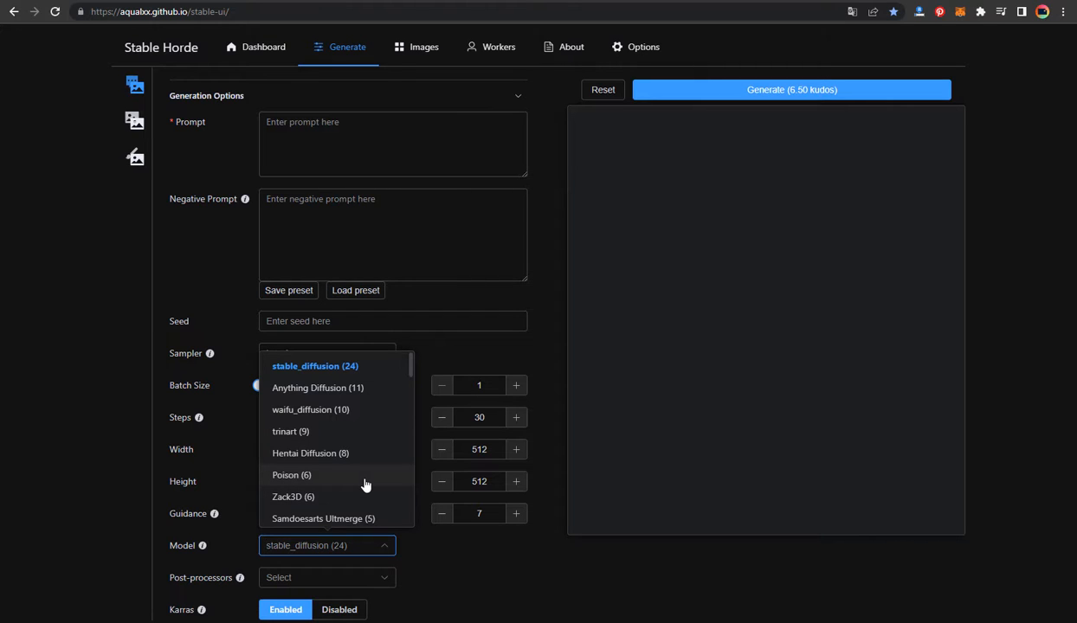
mouse_move(334, 374)
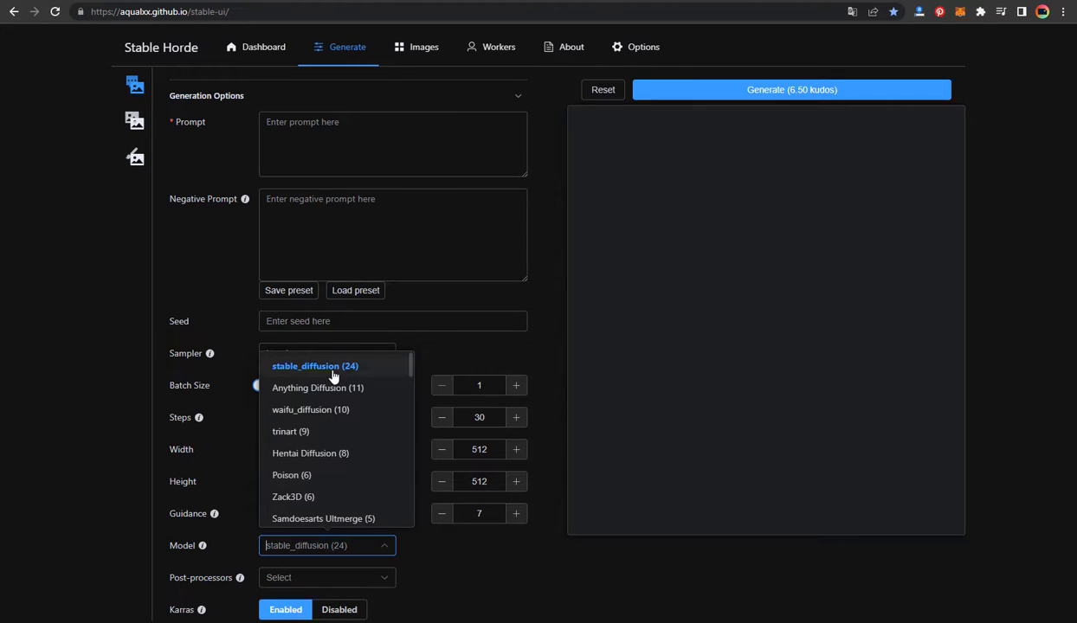
scroll("down", 3)
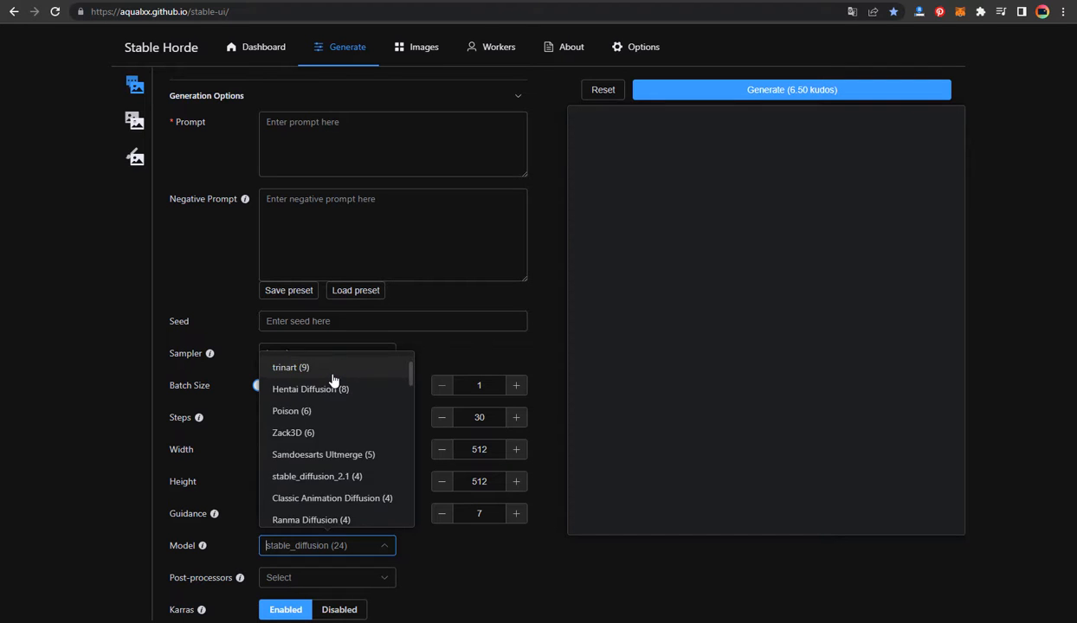
scroll("down", 3)
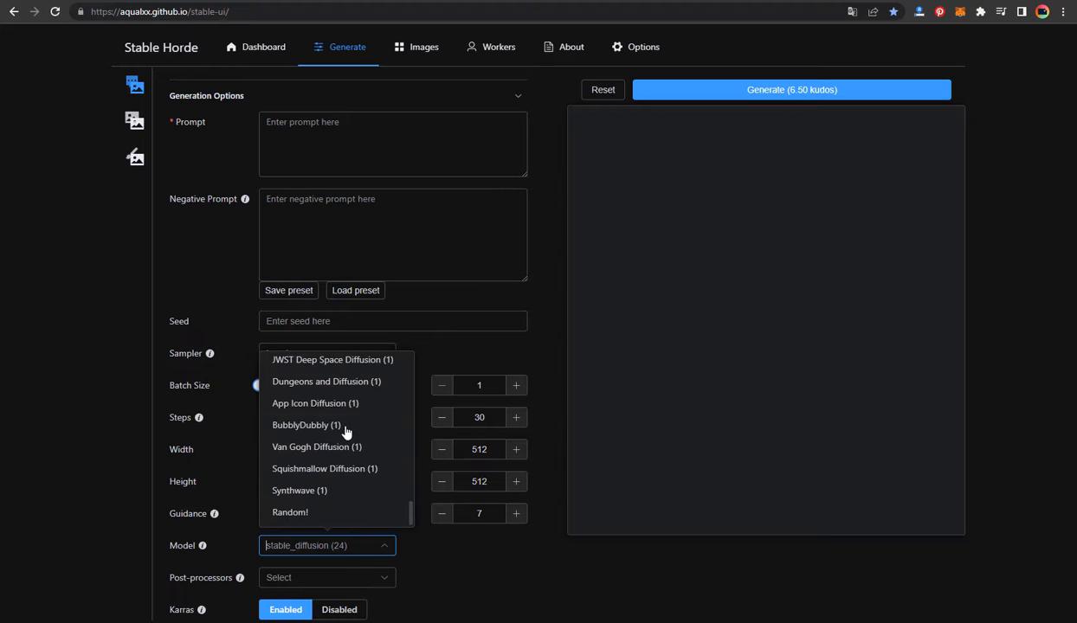
left_click(327, 545)
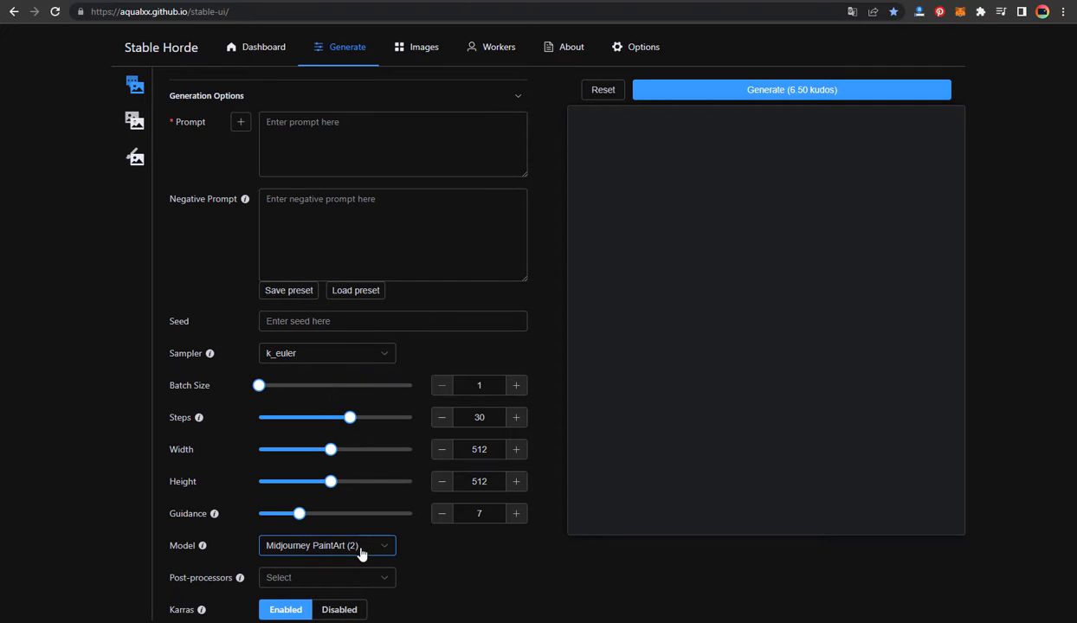
left_click(327, 545)
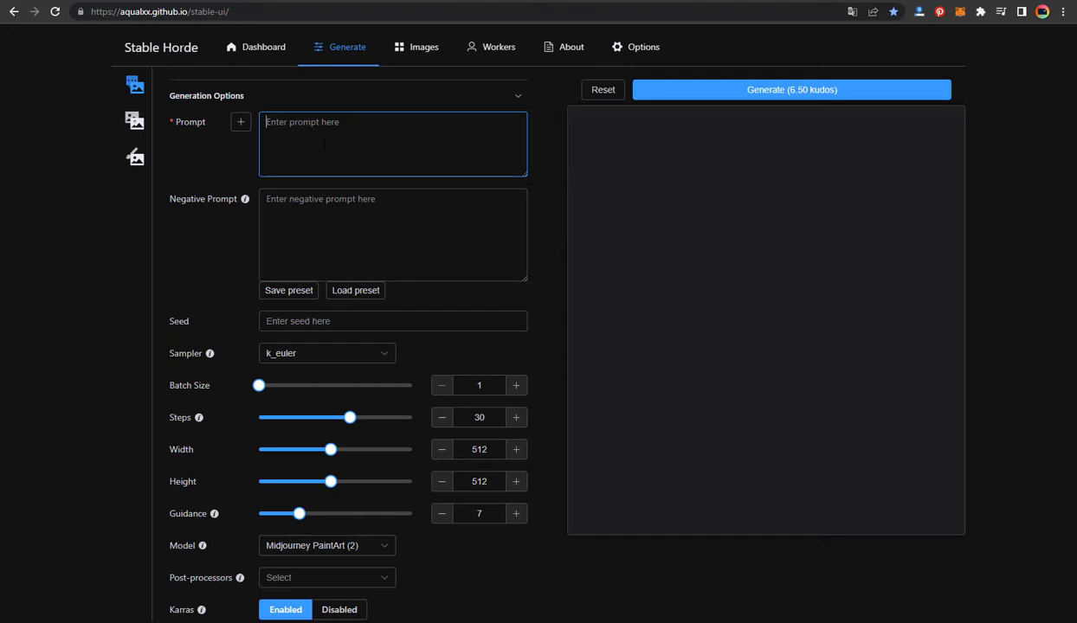
Enter the redhead watercolor portrait prompt ending in golden ratio, removing 'flat illustration'.
type("beautiful redhead woman posing, 8k, some drops of ink, golden ratio, octane render, flat illustration")
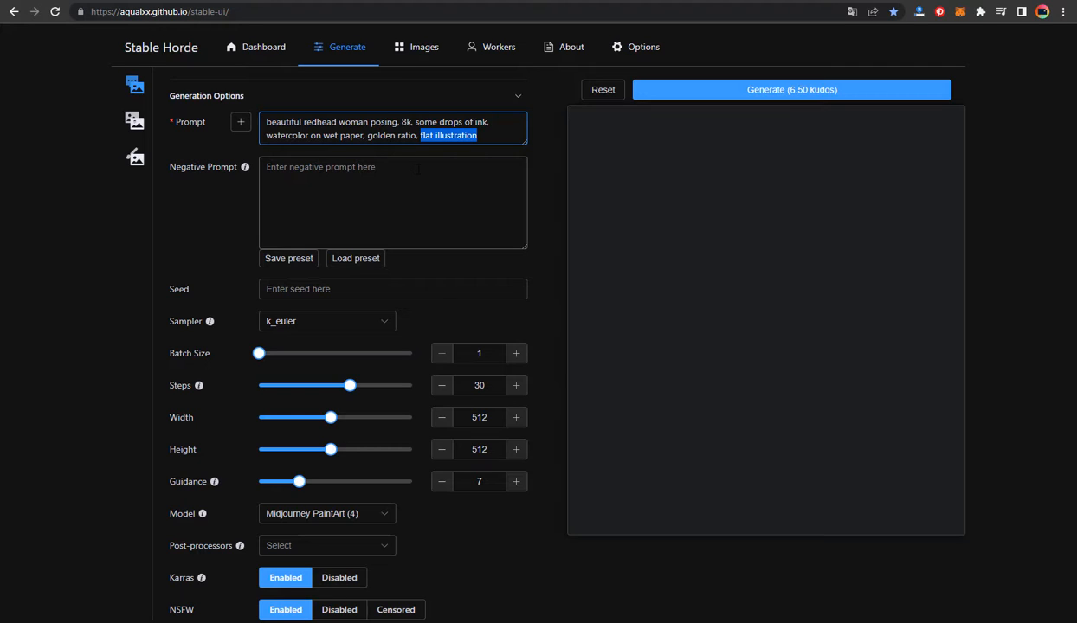
key("Delete")
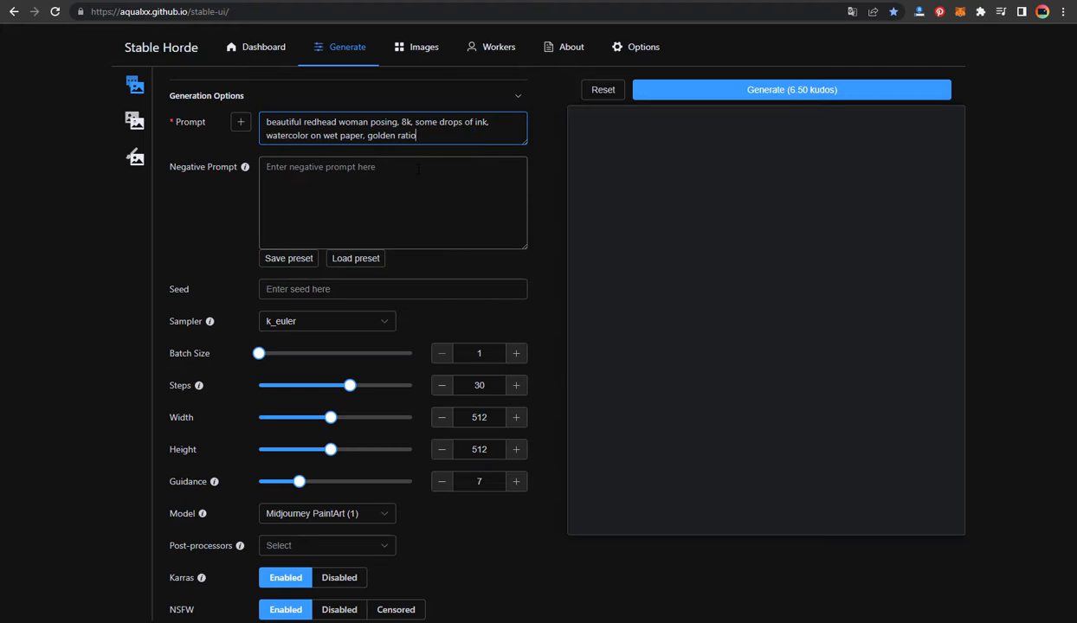
left_click(393, 203)
type("c")
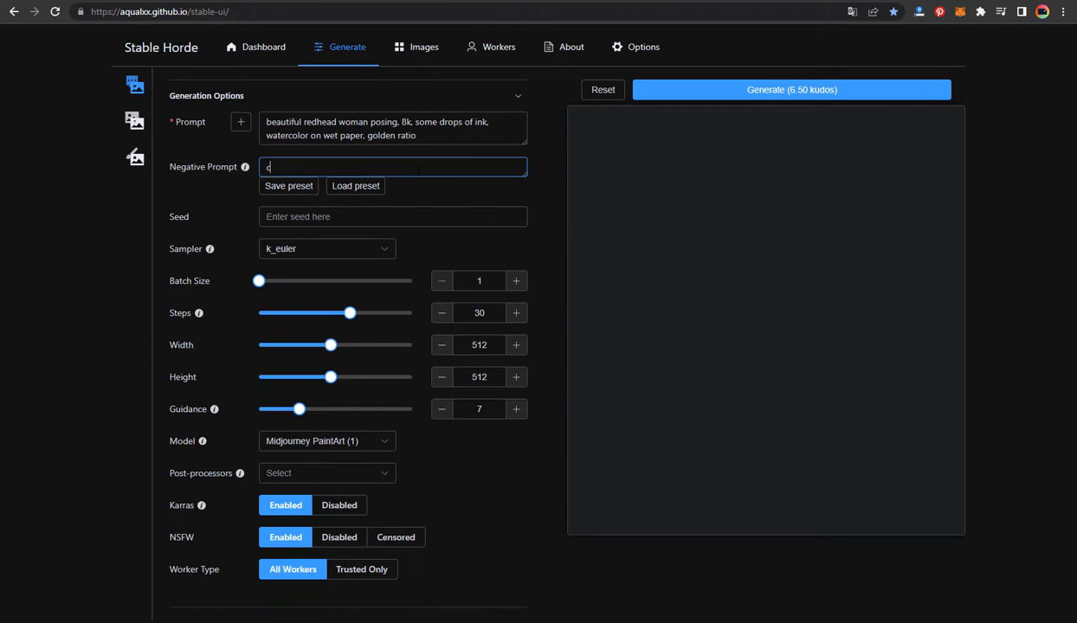
Set negative prompt 'cinema 4D, close eyes, bad painted hands, cropped image' and batch size four.
type("inema 4D")
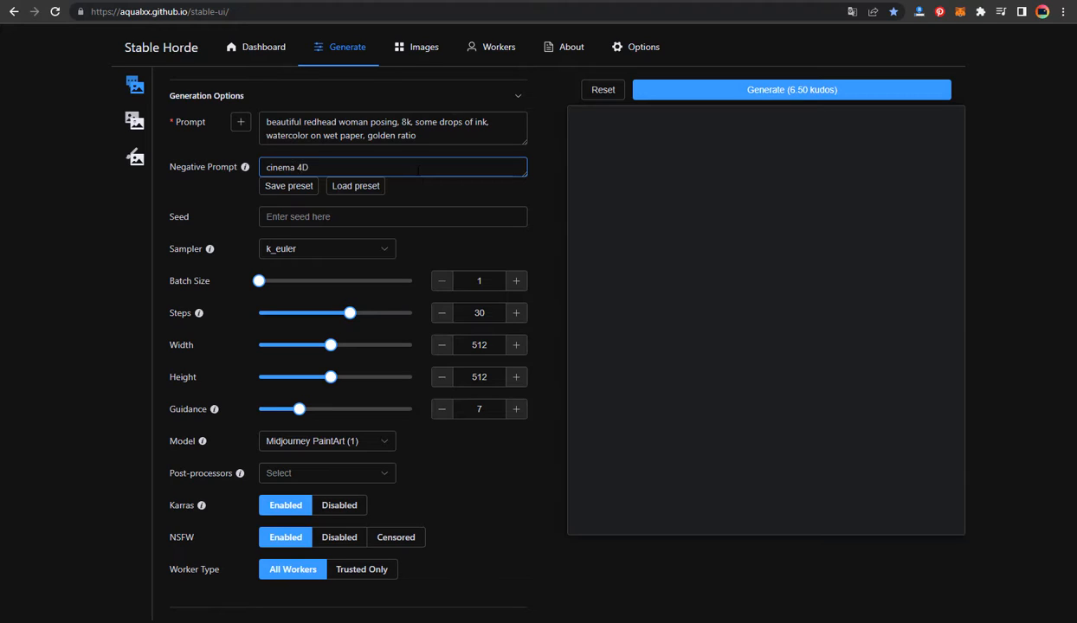
type(", close eyes, bad")
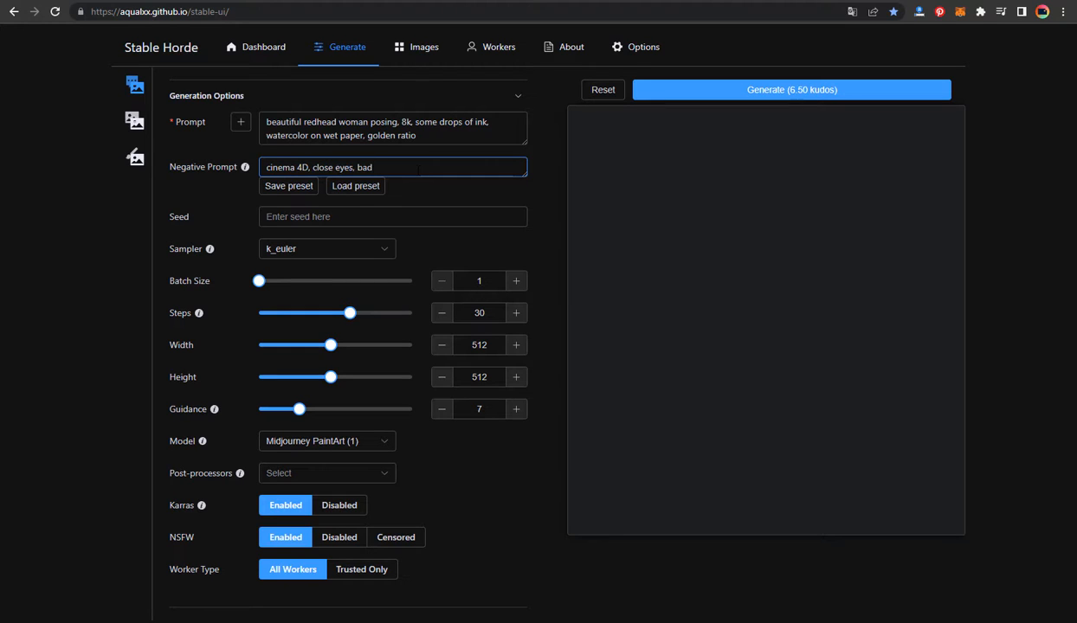
type("painted hands,")
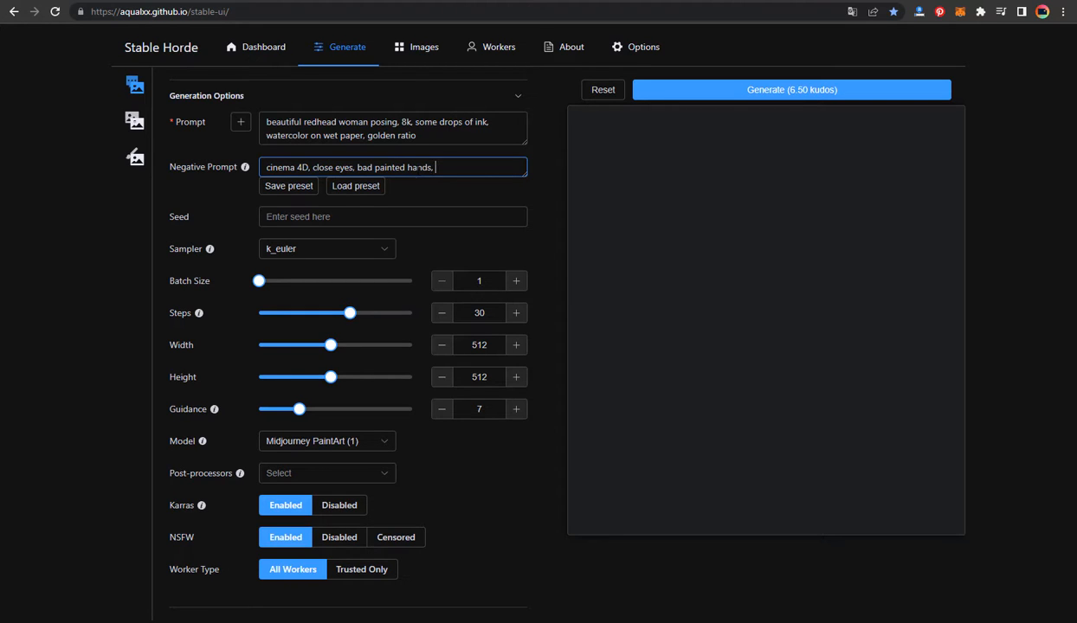
type("cropped image")
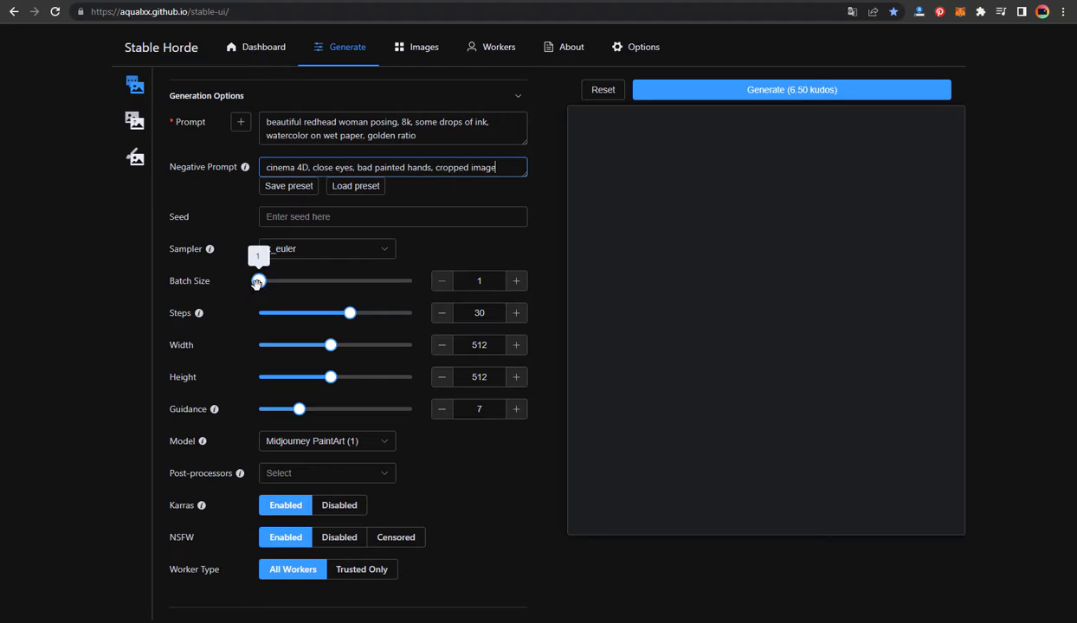
left_click_drag(257, 281, 274, 280)
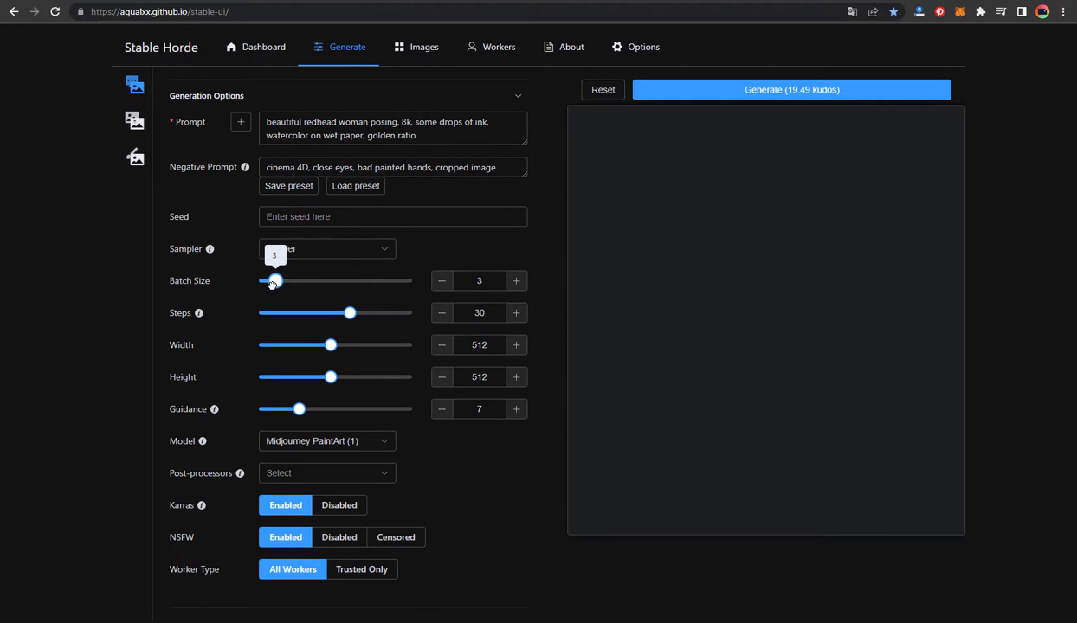
left_click_drag(273, 281, 280, 281)
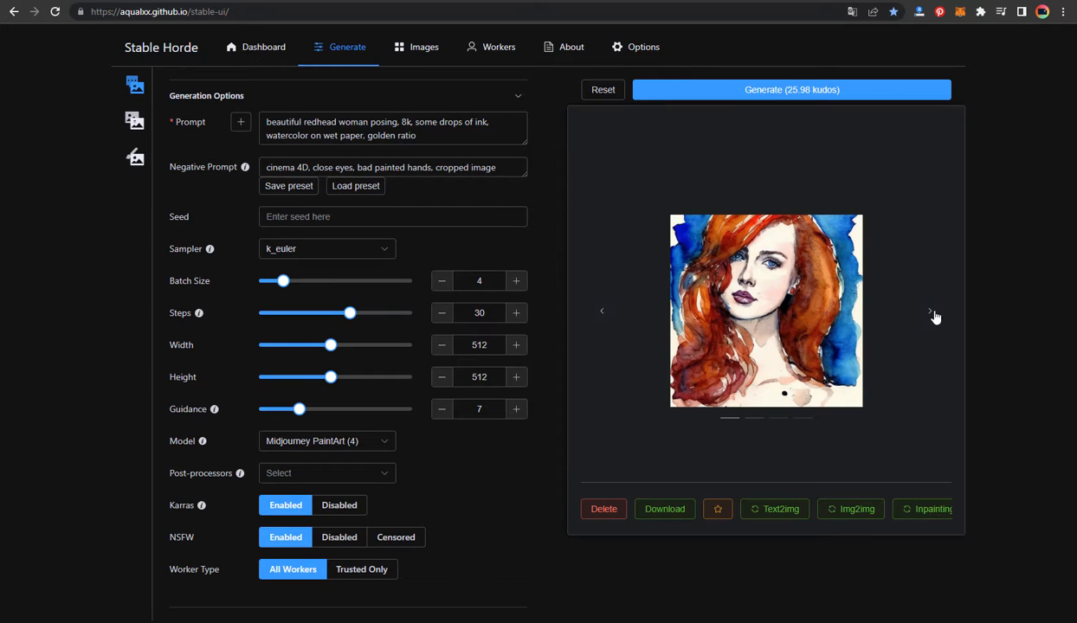
Page through the generated redhead watercolor portraits to the fourth image.
left_click(932, 312)
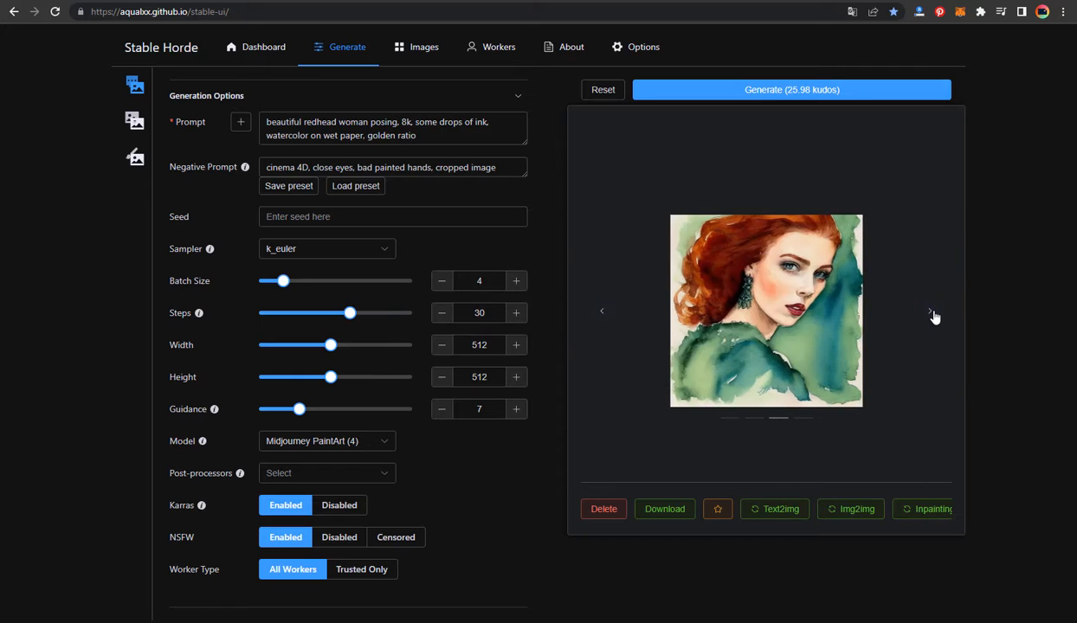
left_click(931, 310)
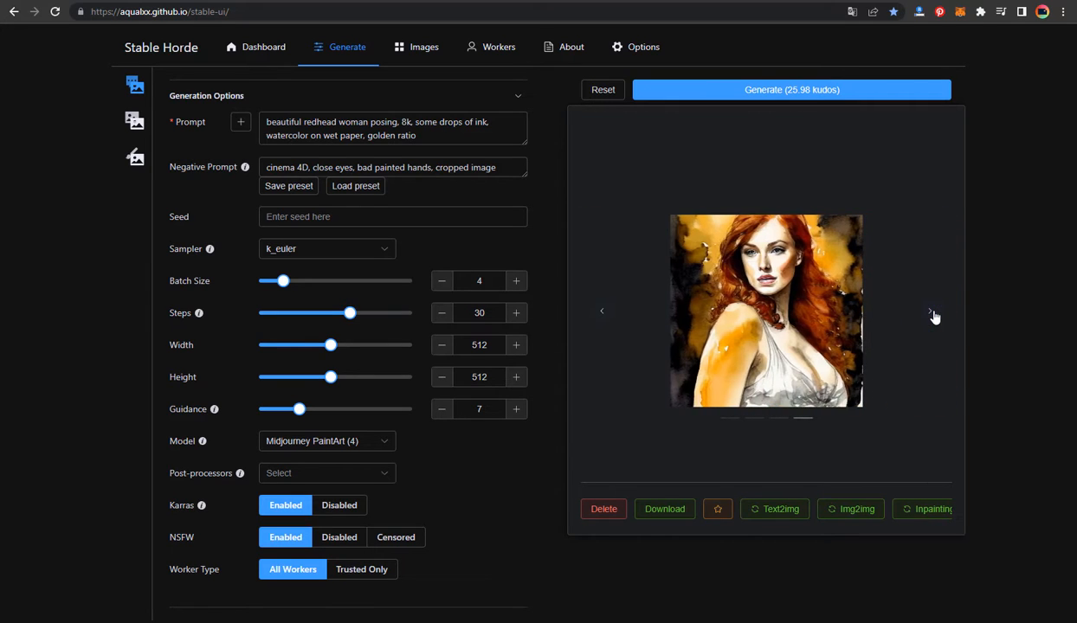